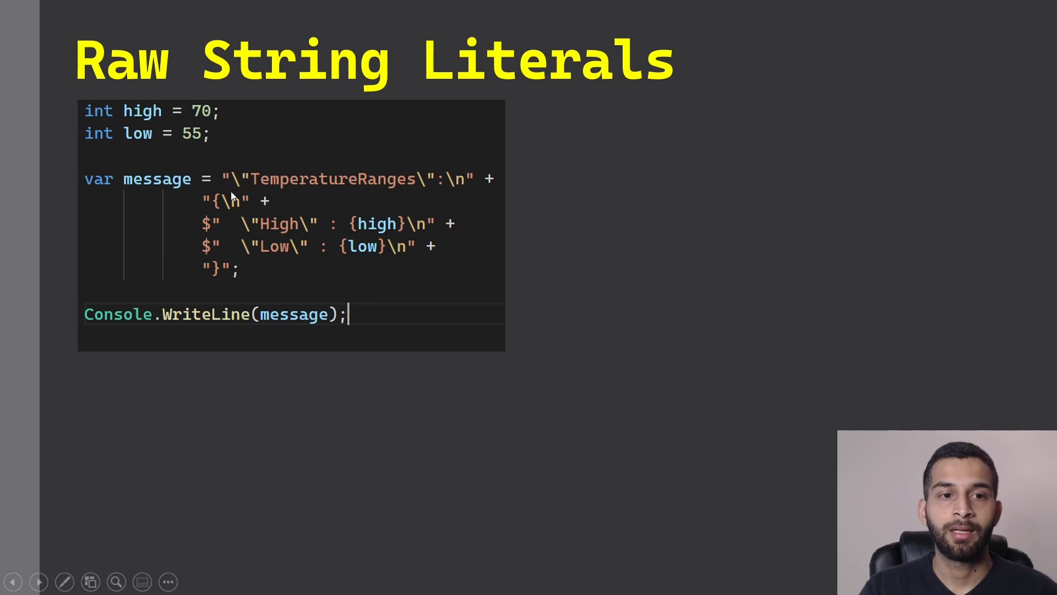
mouse_move(318, 264)
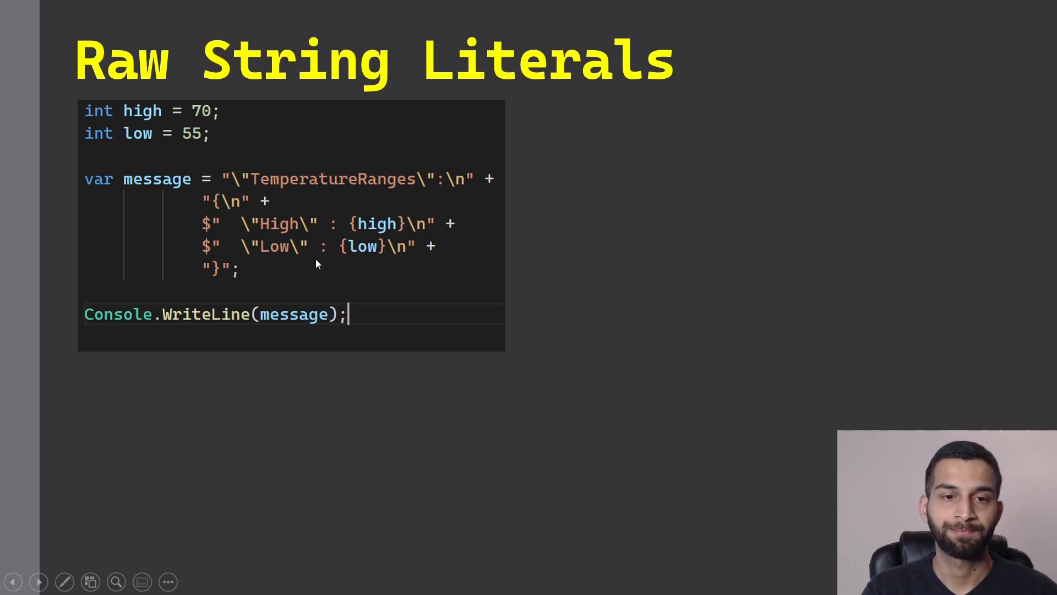
mouse_move(553, 272)
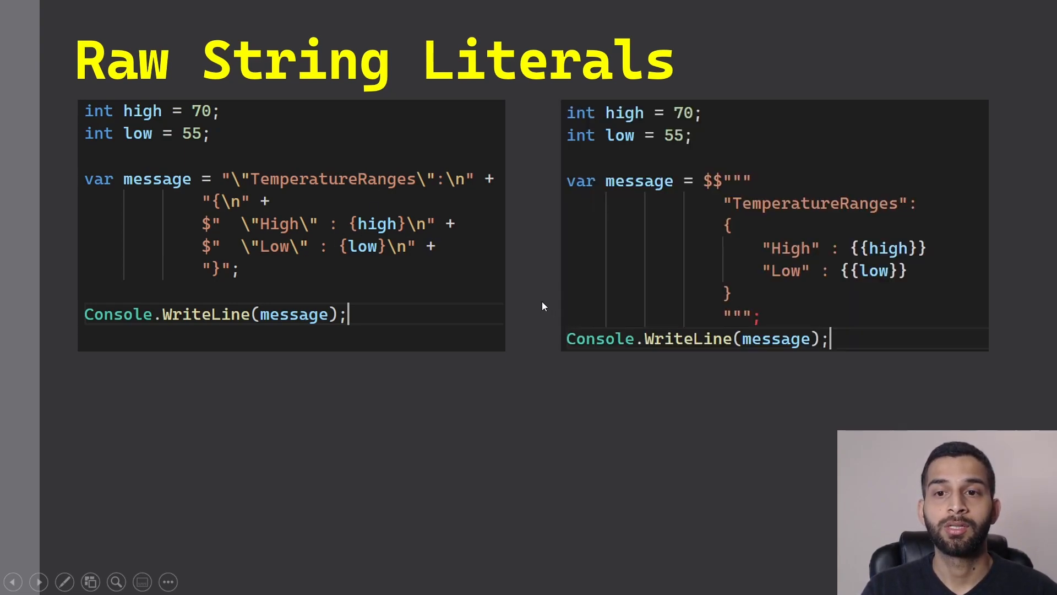
mouse_move(757, 289)
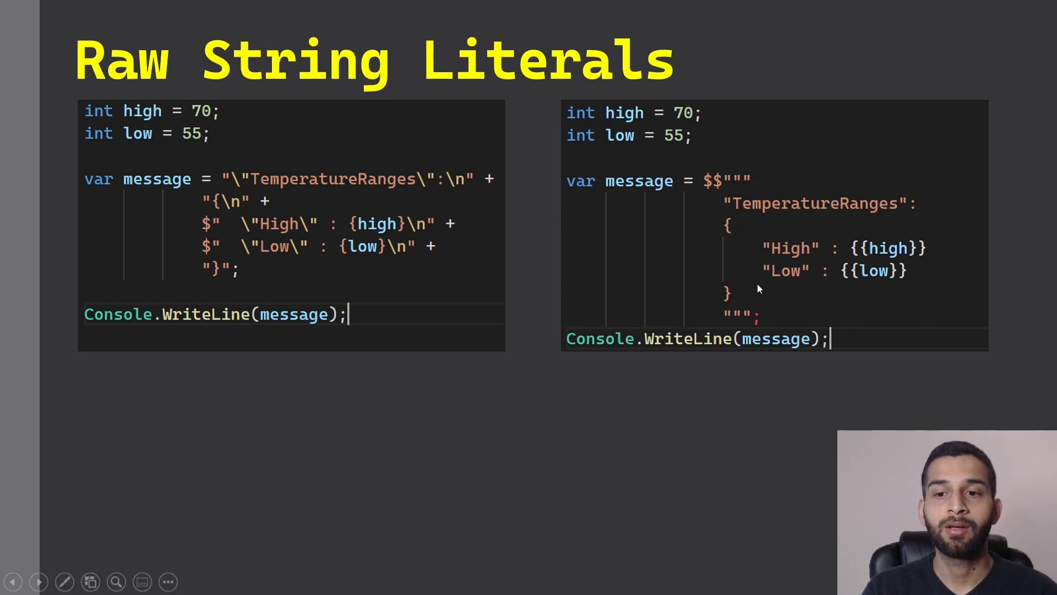
mouse_move(737, 197)
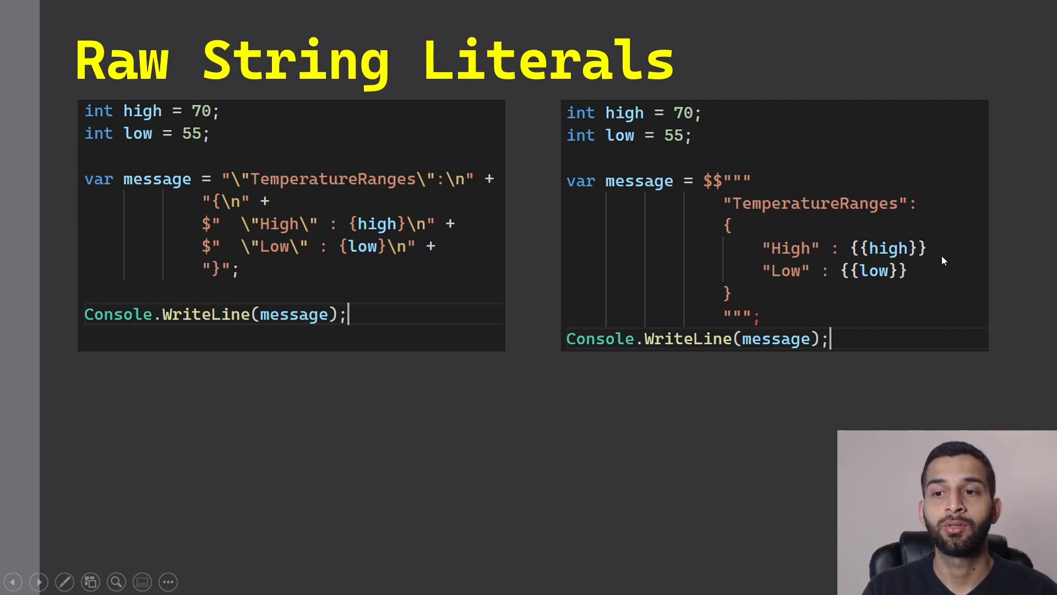
mouse_move(911, 204)
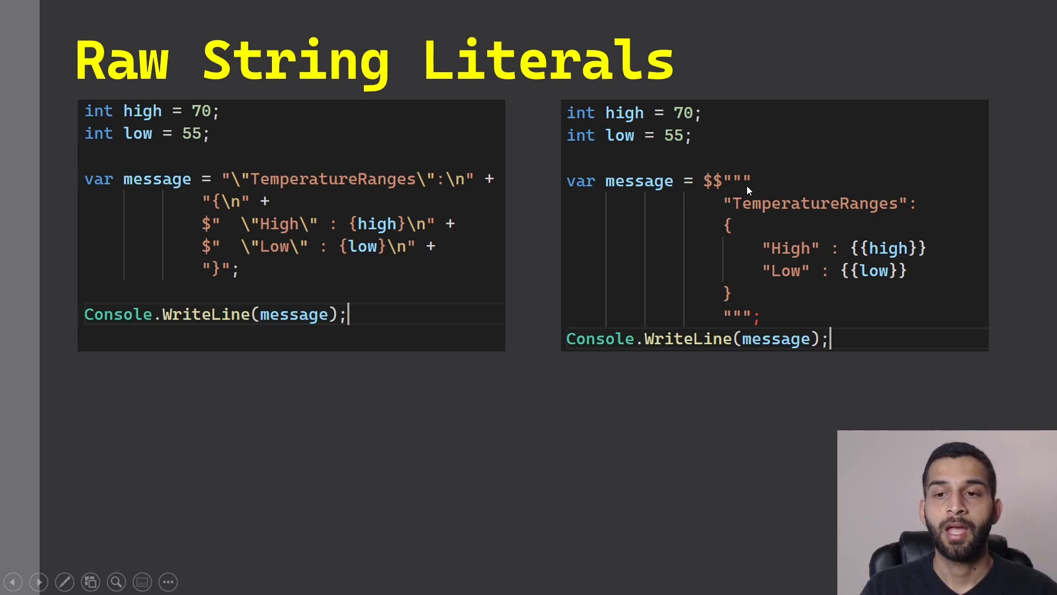
mouse_move(883, 263)
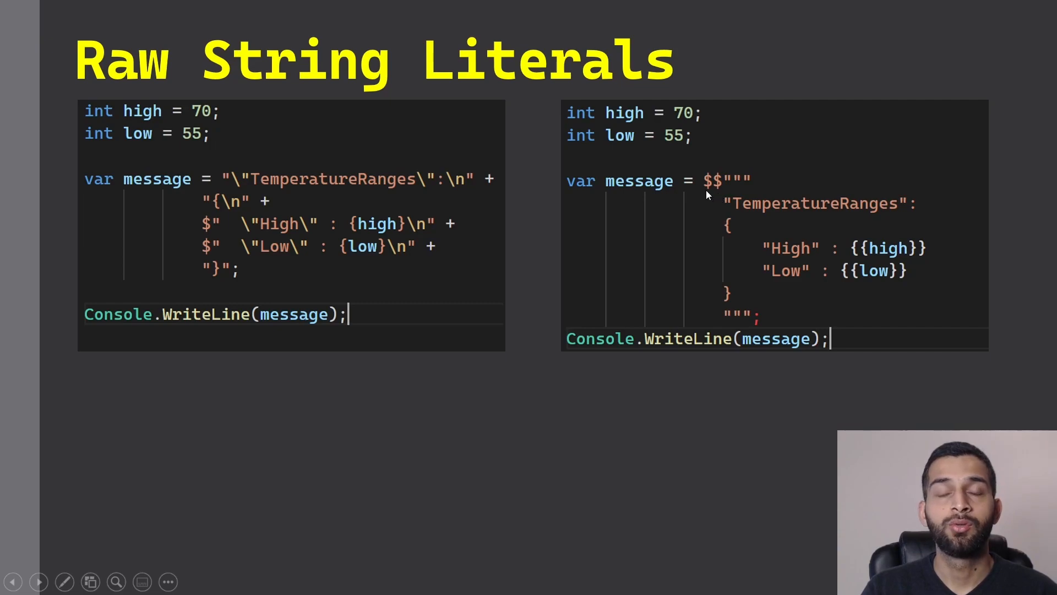
mouse_move(720, 194)
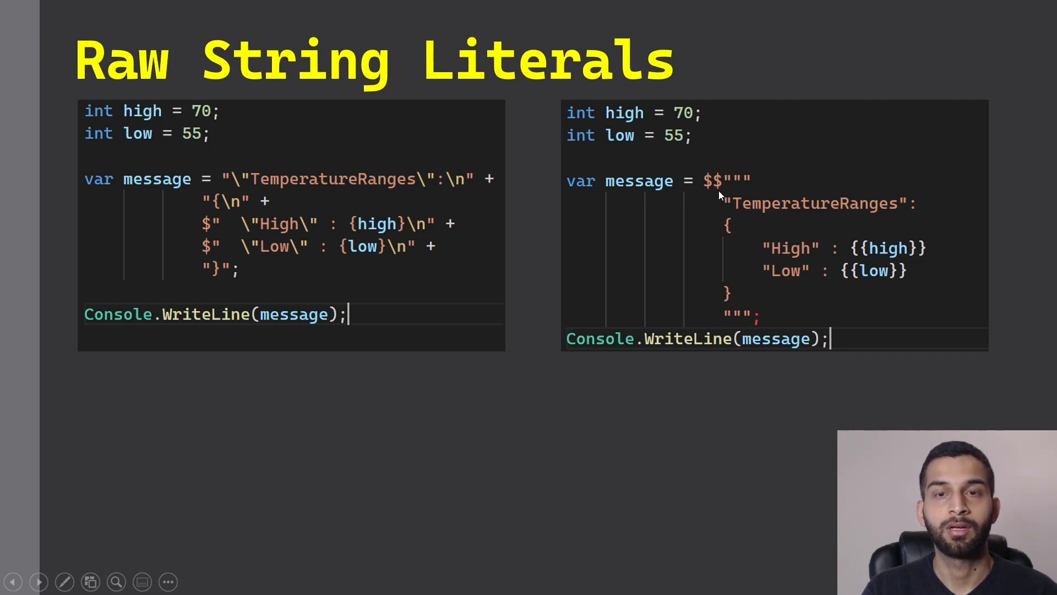
mouse_move(702, 197)
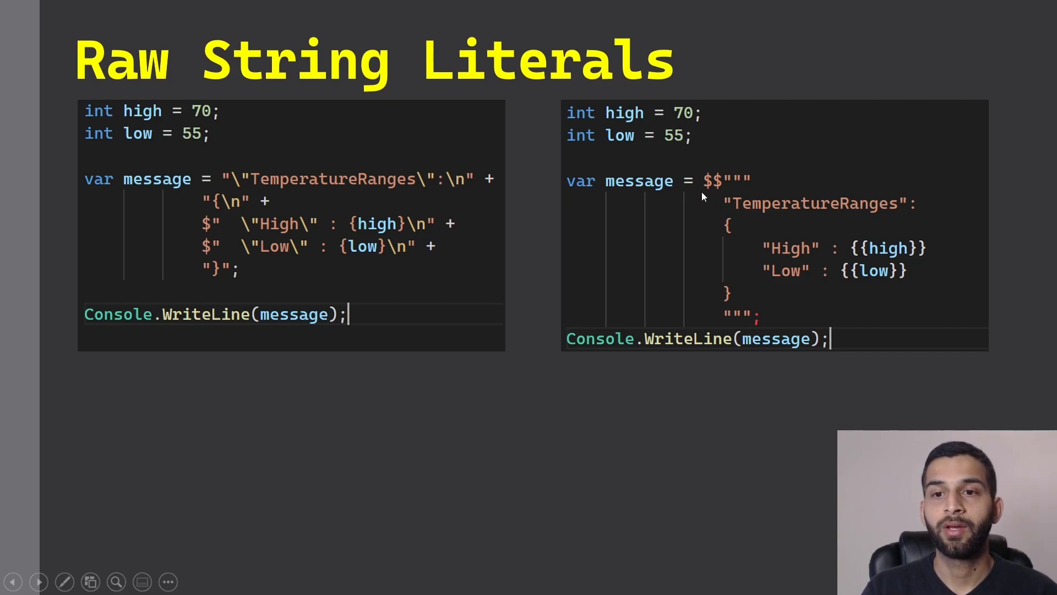
mouse_move(852, 263)
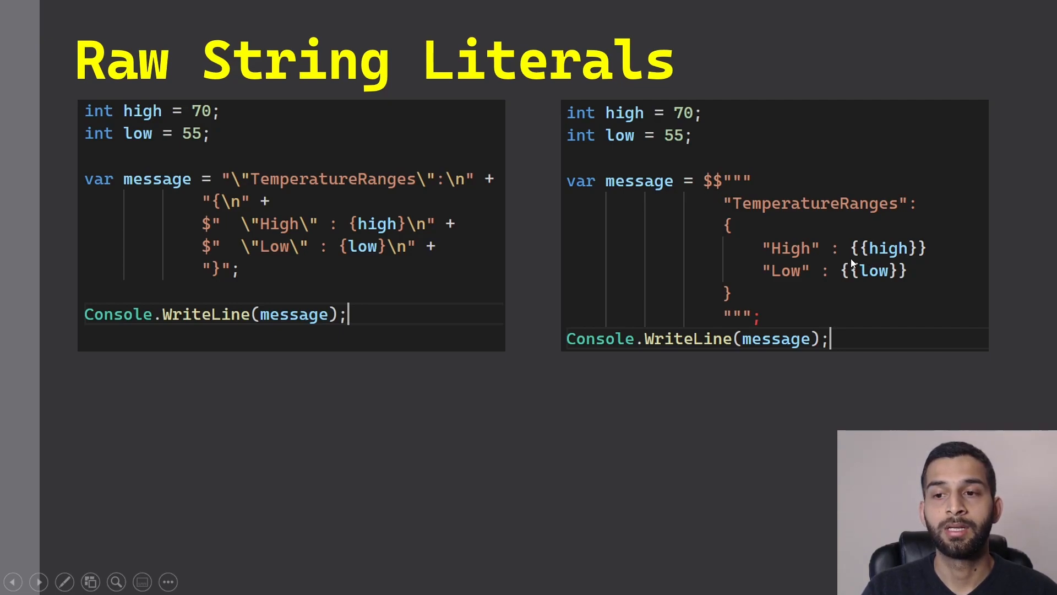
mouse_move(848, 265)
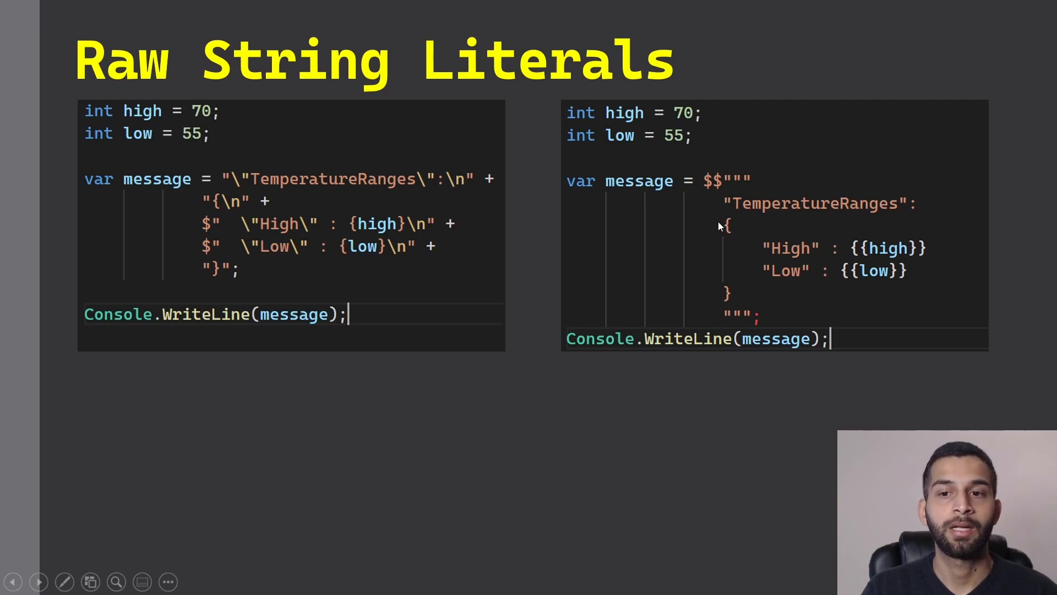
mouse_move(794, 203)
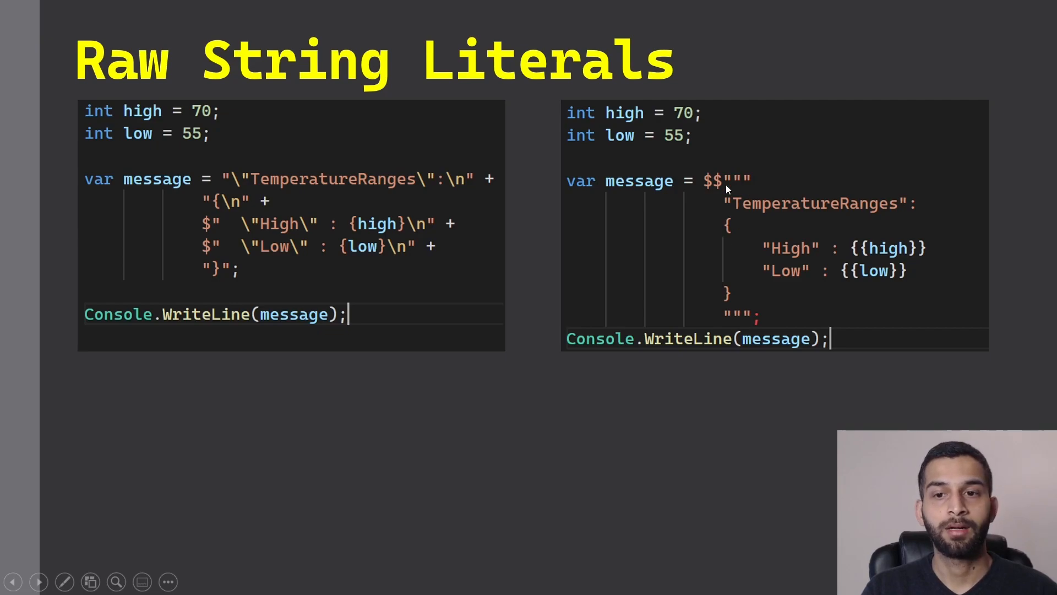
mouse_move(802, 286)
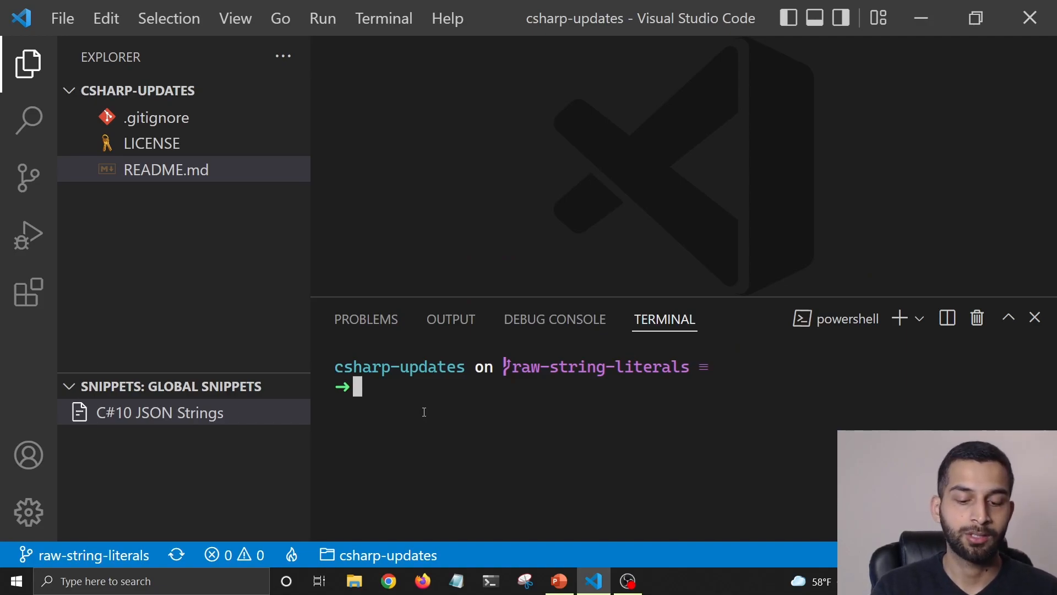
Step: List the available dotnet project templates in the integrated terminal
type("dotnet")
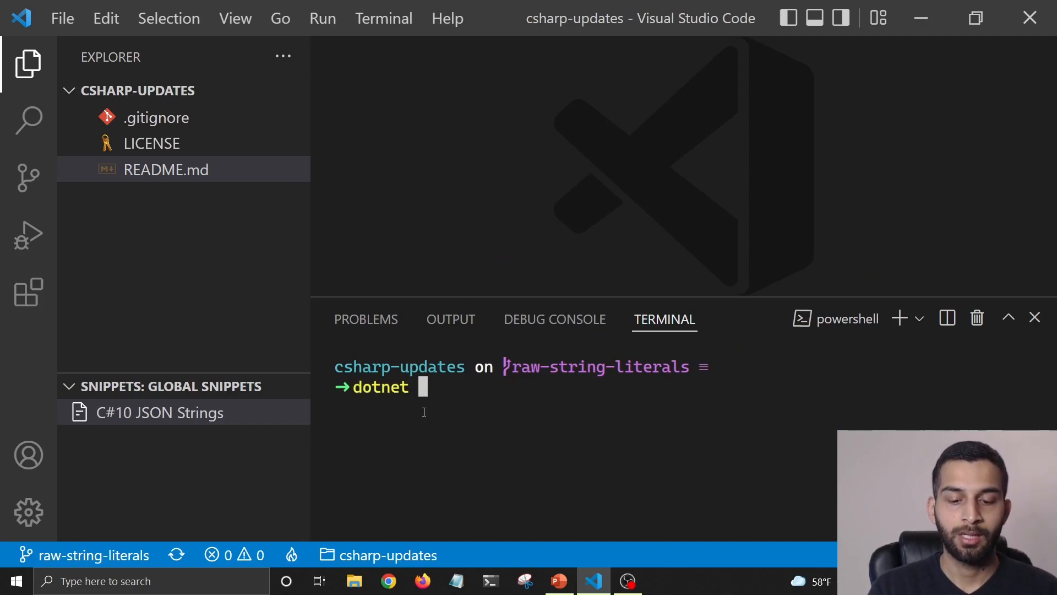
type("--list")
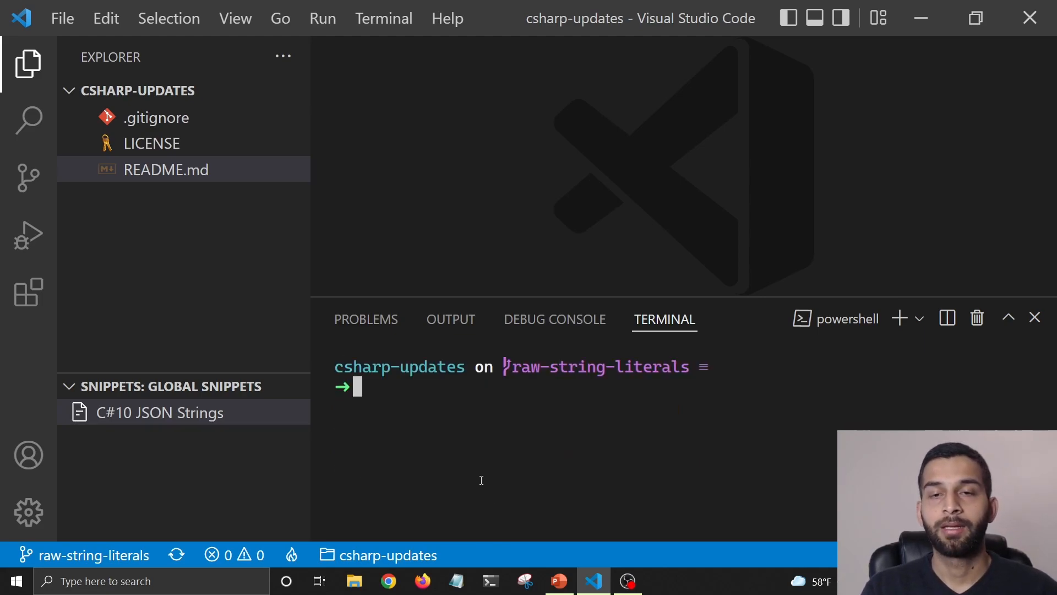
Step: Create a new console project named RawStringLiterals with dotnet new console -o
type("dotnert")
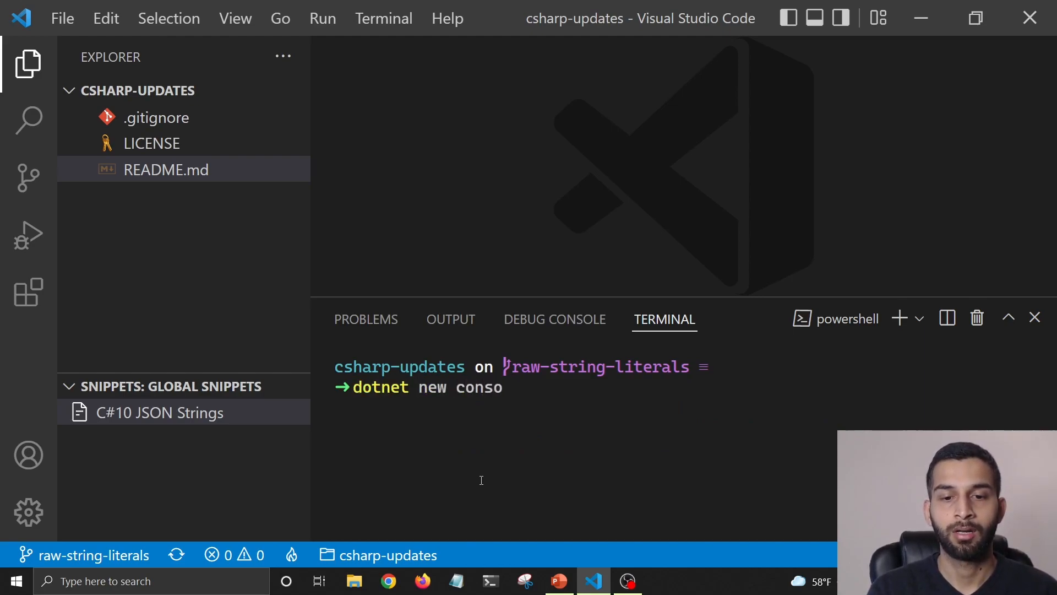
type("le -o R")
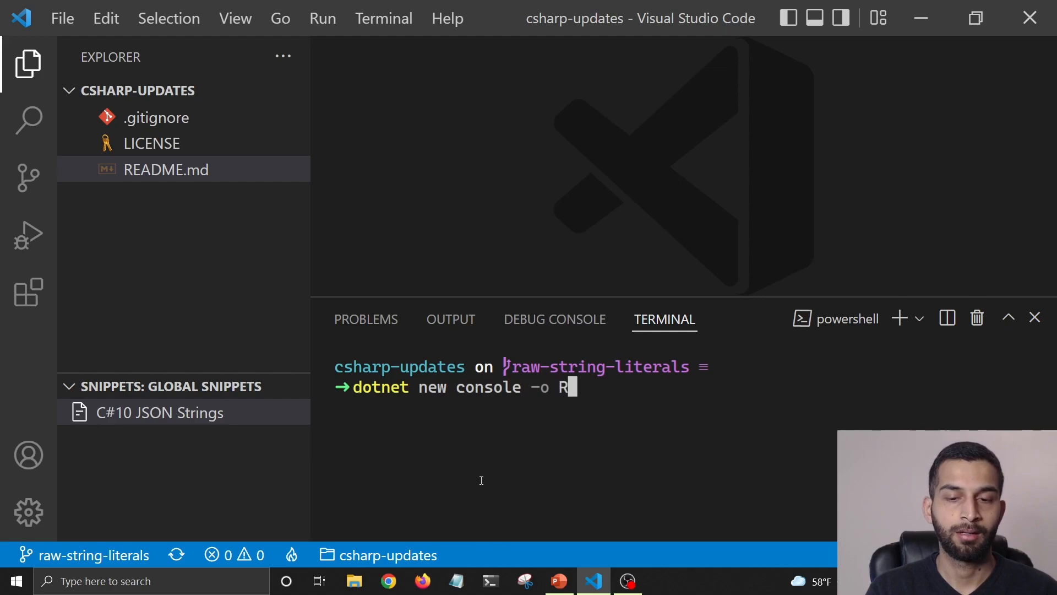
type("awString")
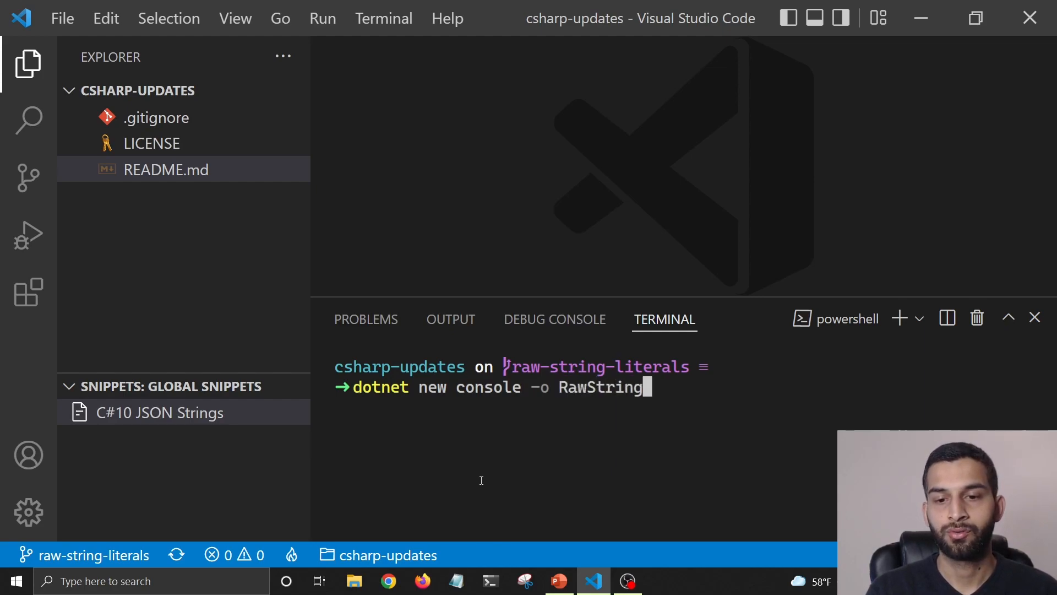
type("Lite")
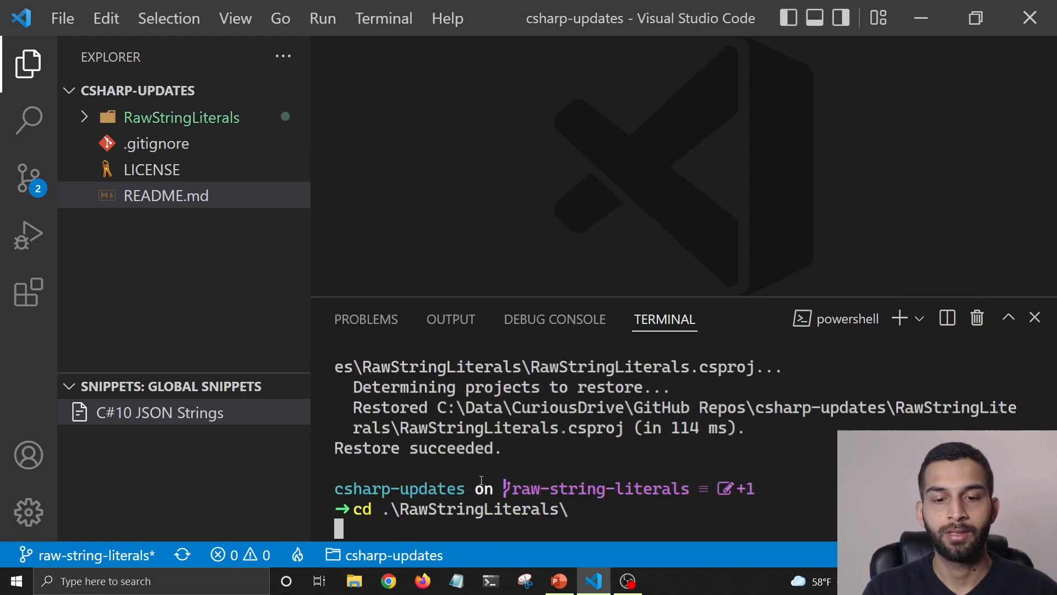
Step: Move into the RawStringLiterals folder, expand it in Explorer and open Program.cs
key("Enter")
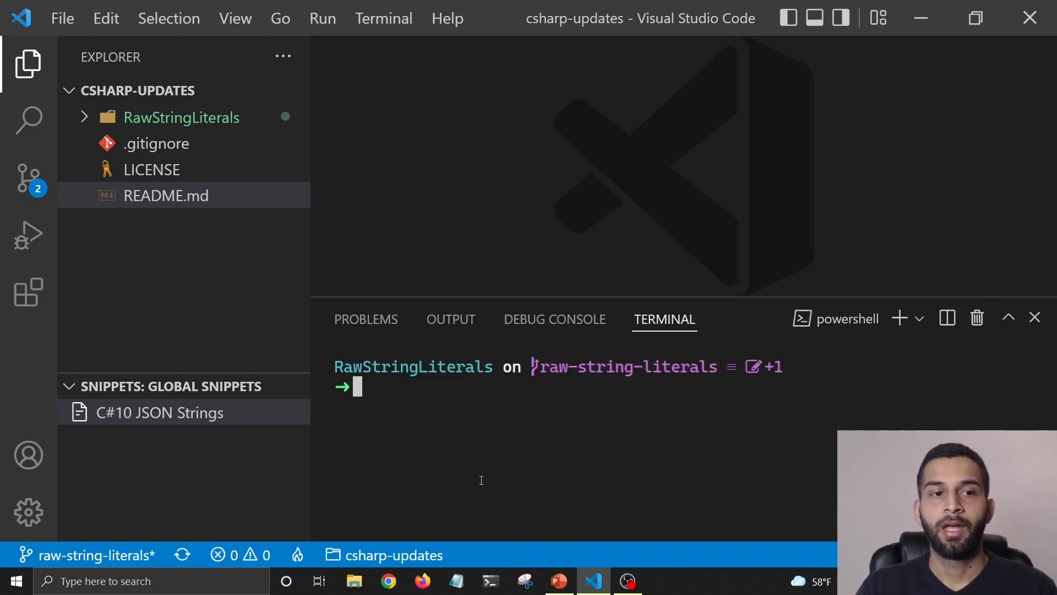
left_click(181, 117)
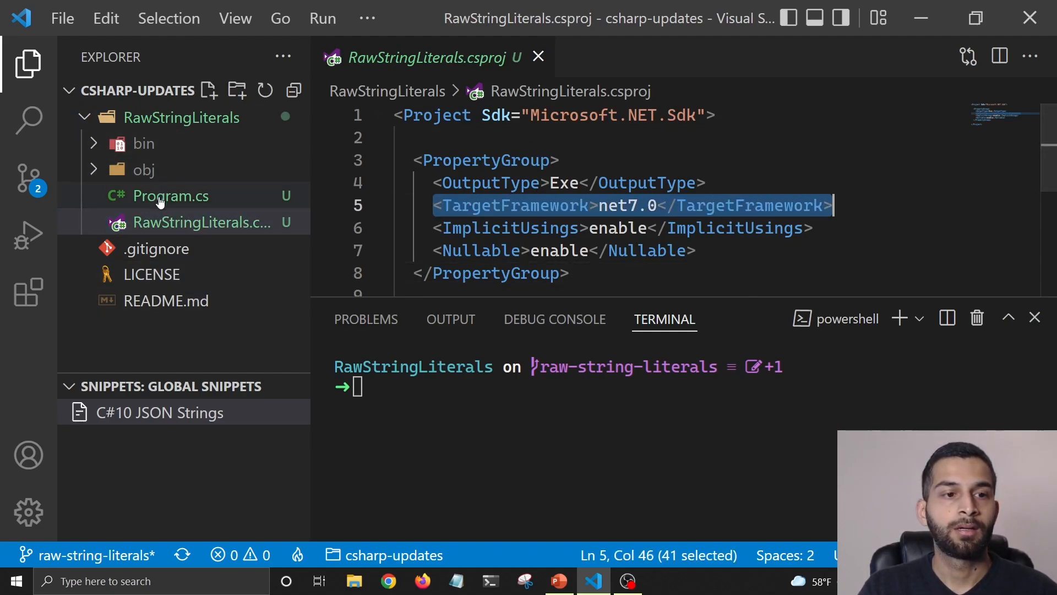
left_click(171, 196)
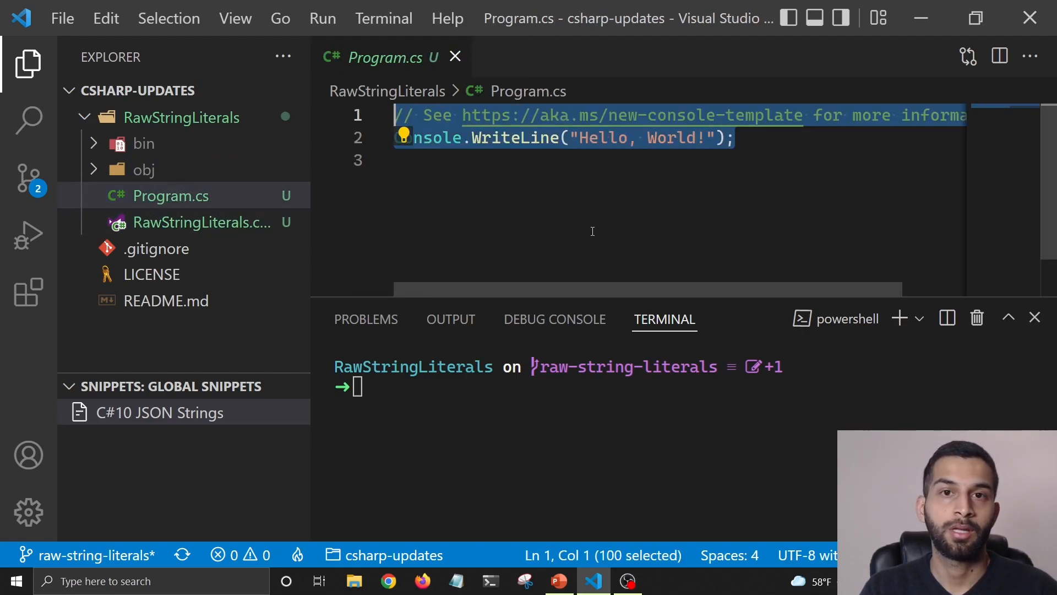
mouse_move(715, 234)
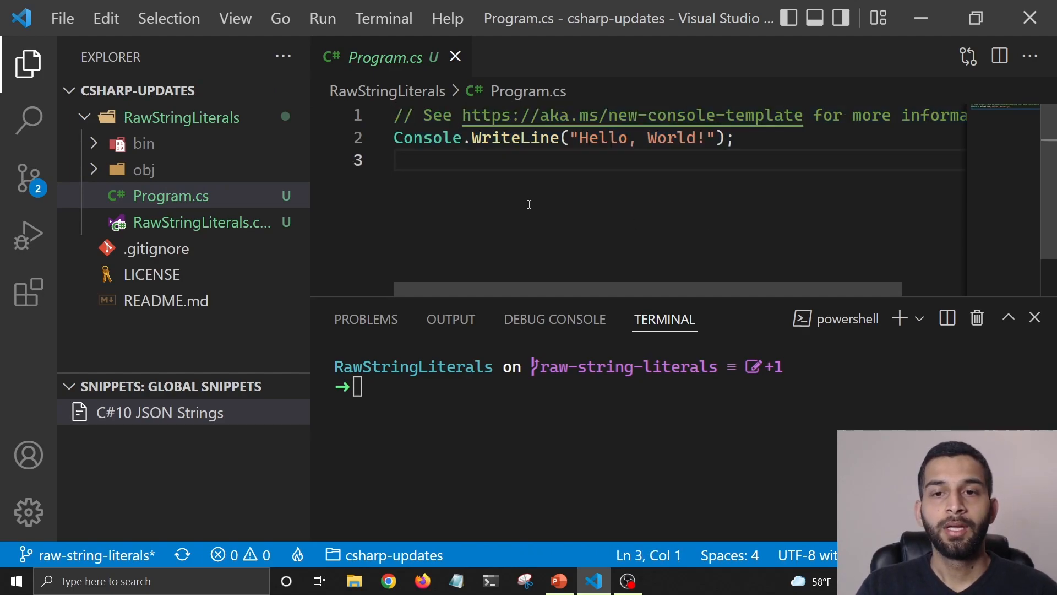
mouse_move(601, 154)
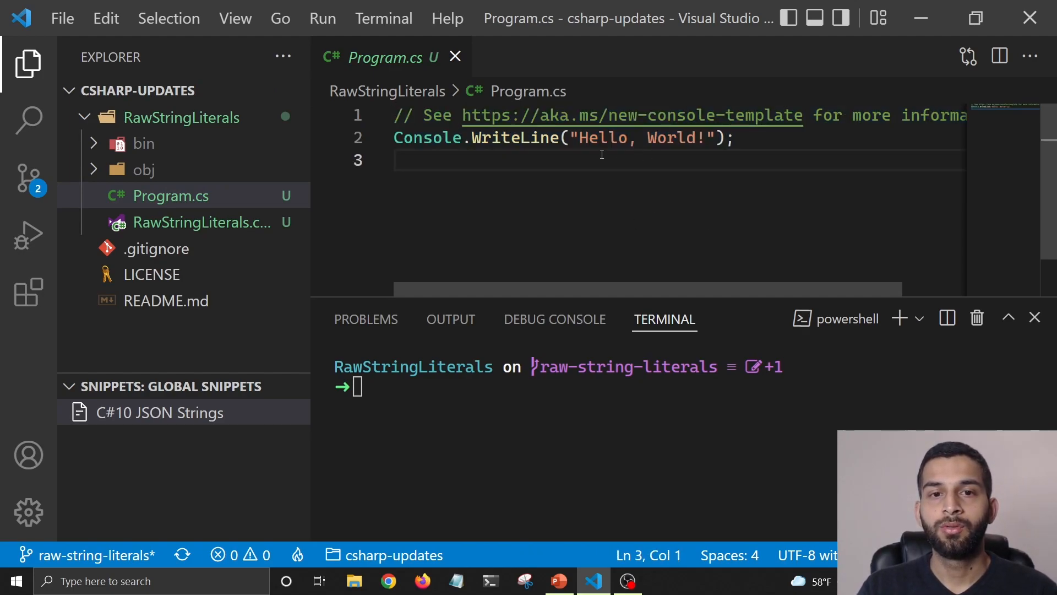
Step: Replace Program.cs's starter code with the concatenated weatherMessage JSON code and save
key("ctrl+a")
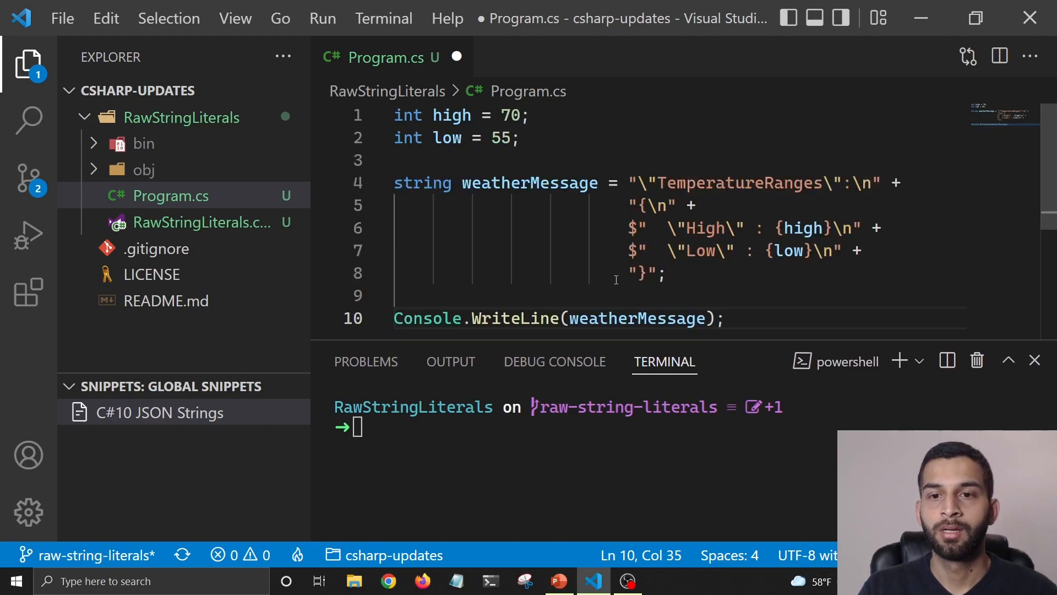
mouse_move(682, 150)
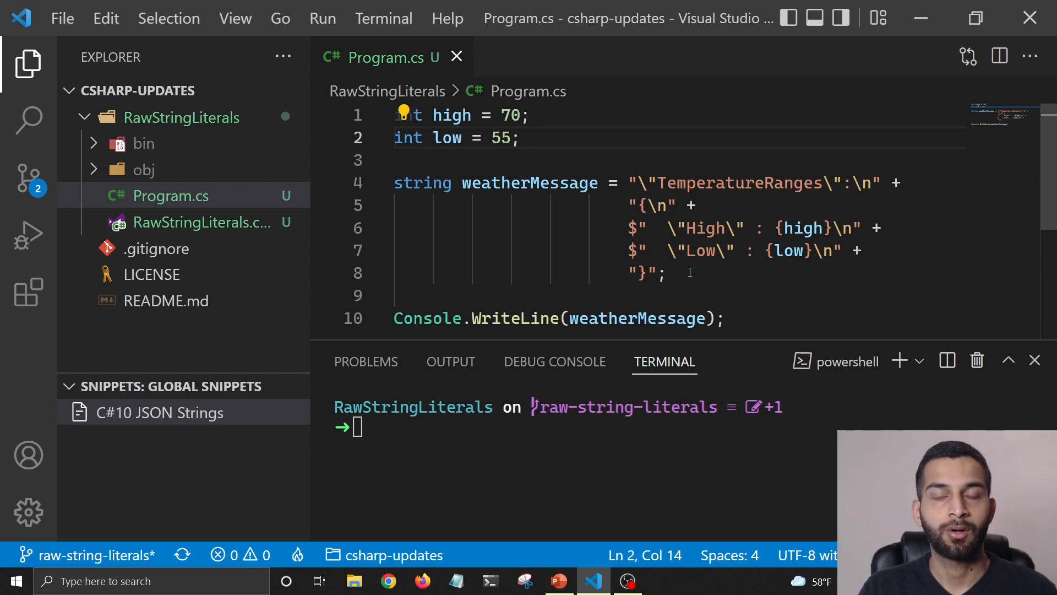
Step: Run the project with dotnet run to print the TemperatureRanges JSON (High 70, Low 55)
type("dotnet")
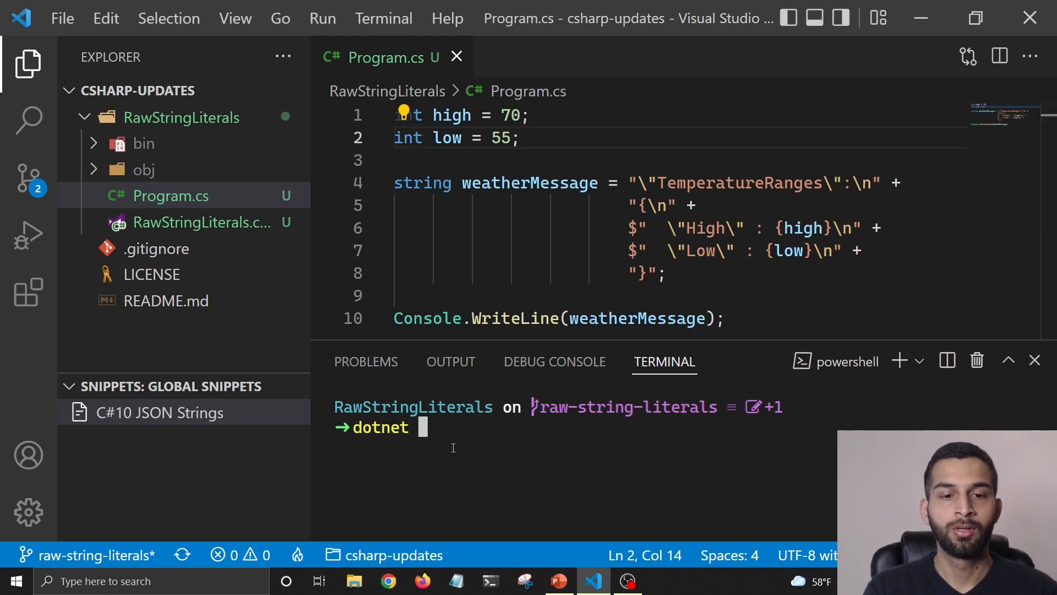
type("run")
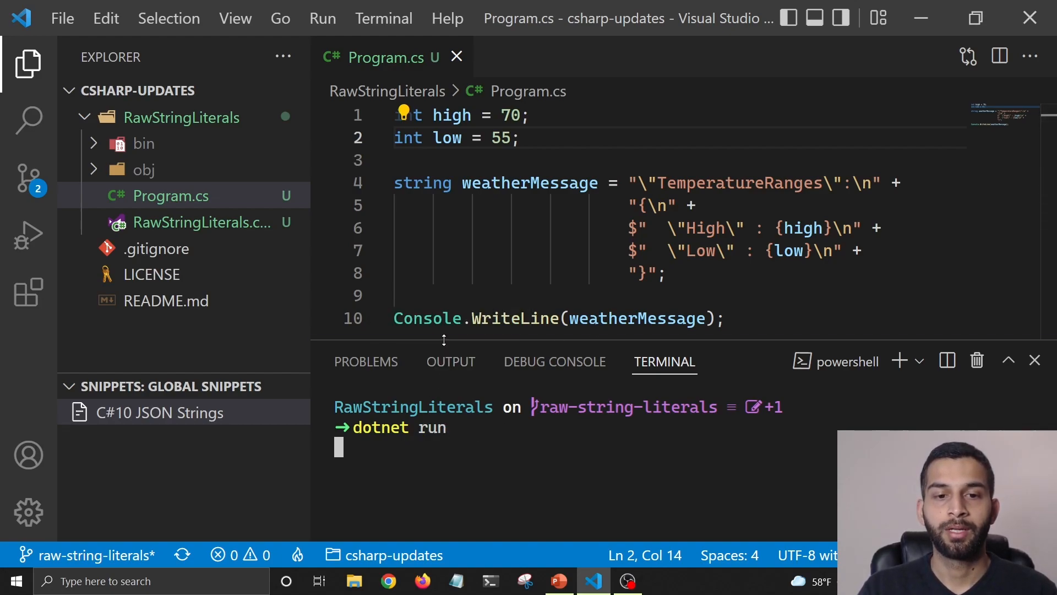
key("enter")
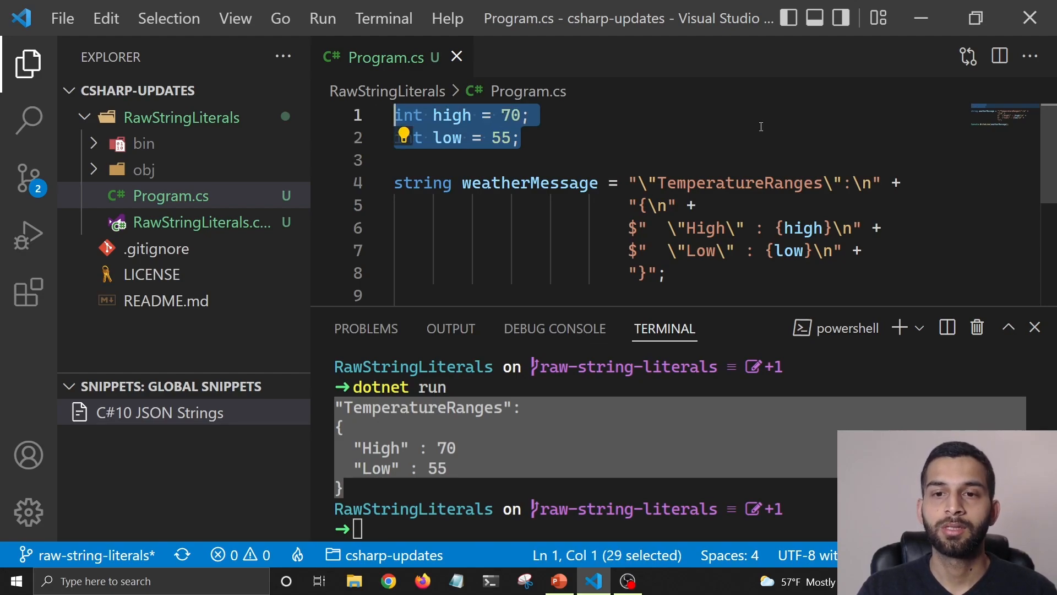
Step: Hide the terminal panel so the whole concatenated-string program is visible
left_click(519, 138)
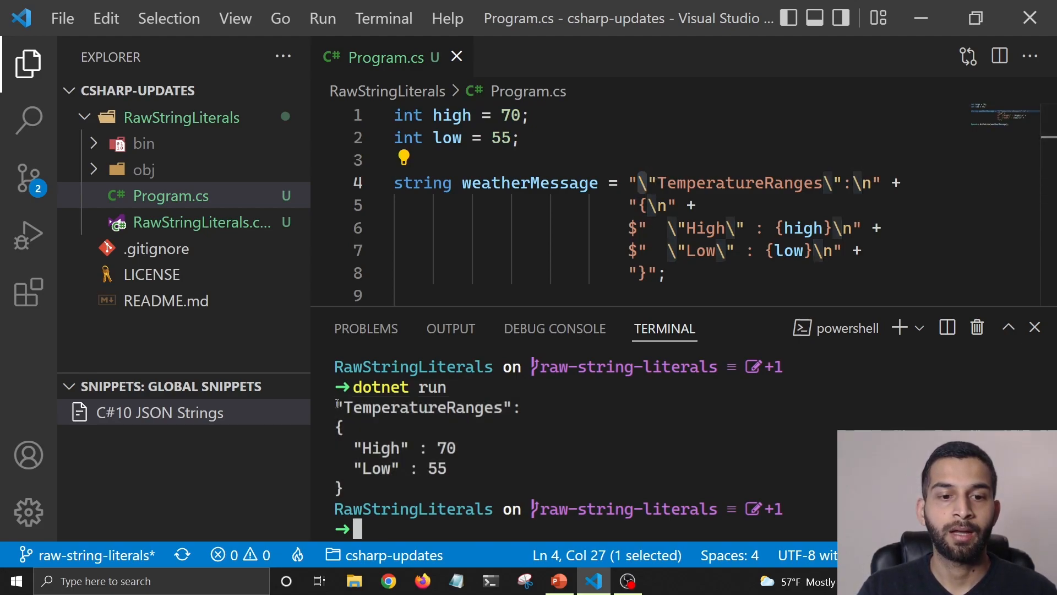
mouse_move(705, 329)
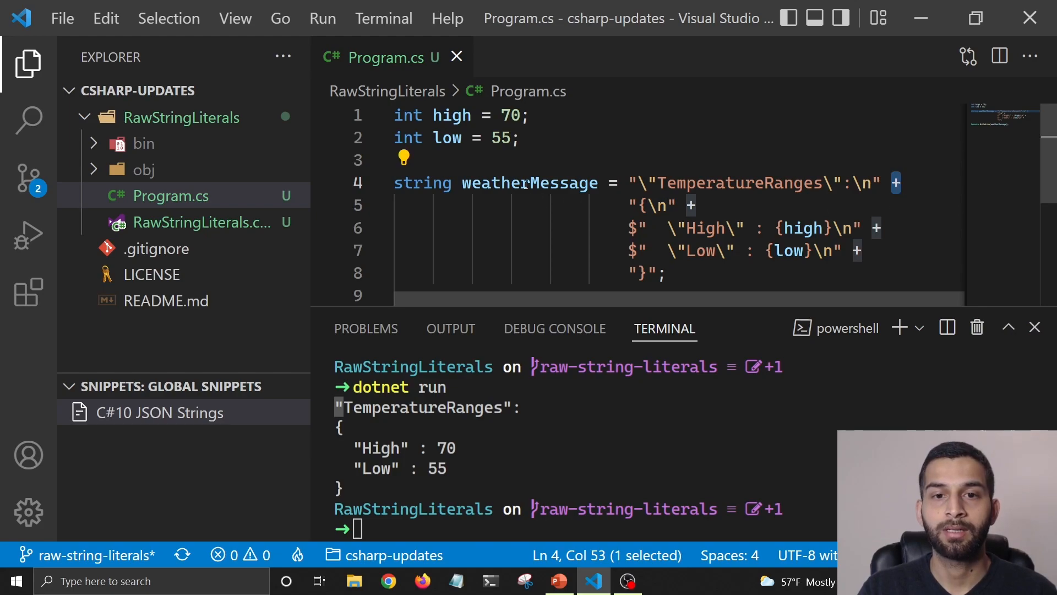
double_click(530, 183)
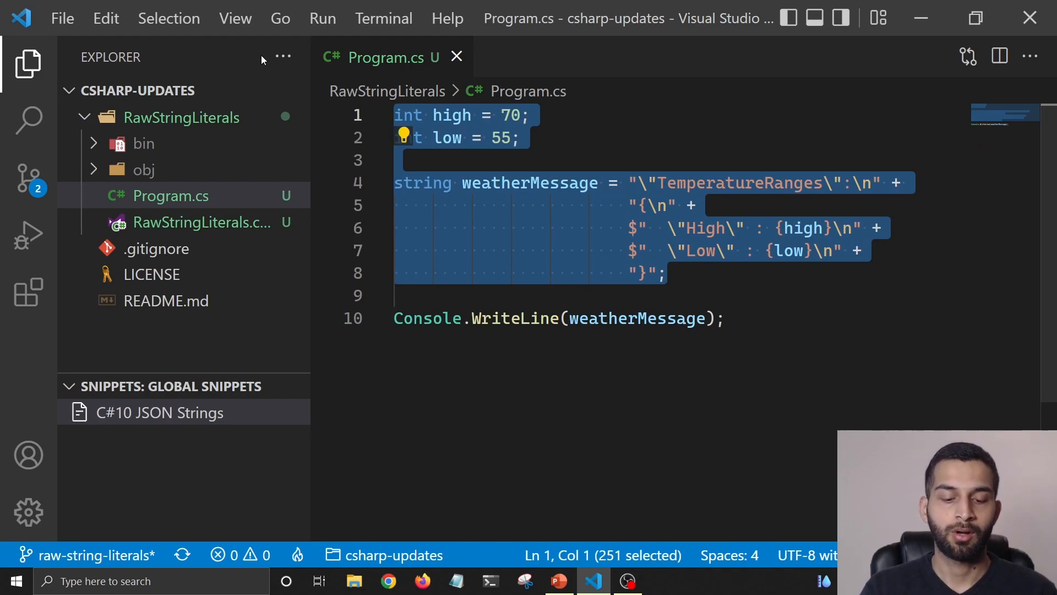
Step: Comment out the old concatenation code and declare weatherMessage as an empty triple-quoted string
key("ctrl+/")
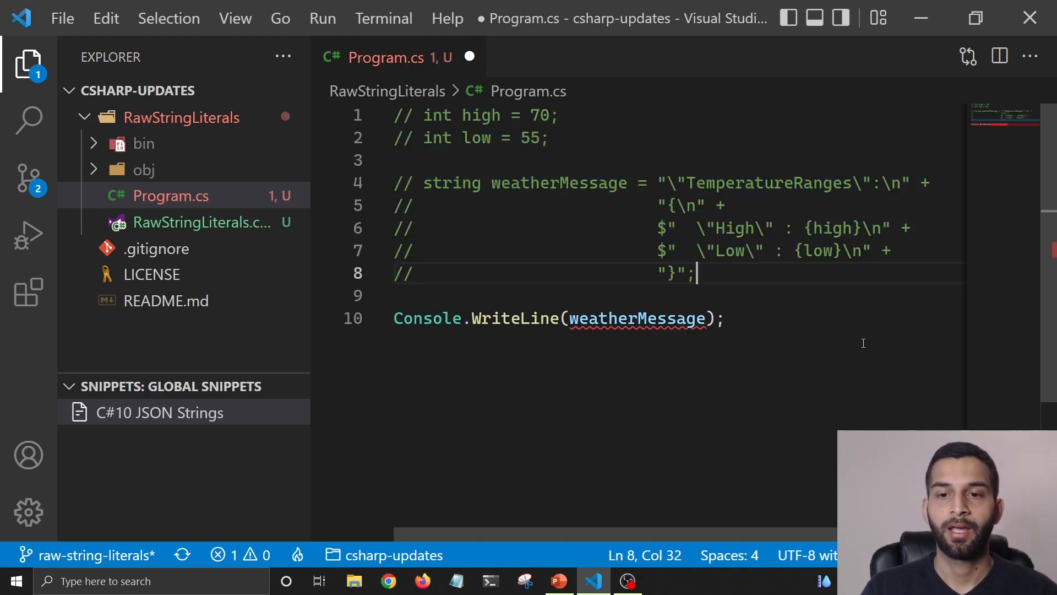
type("string")
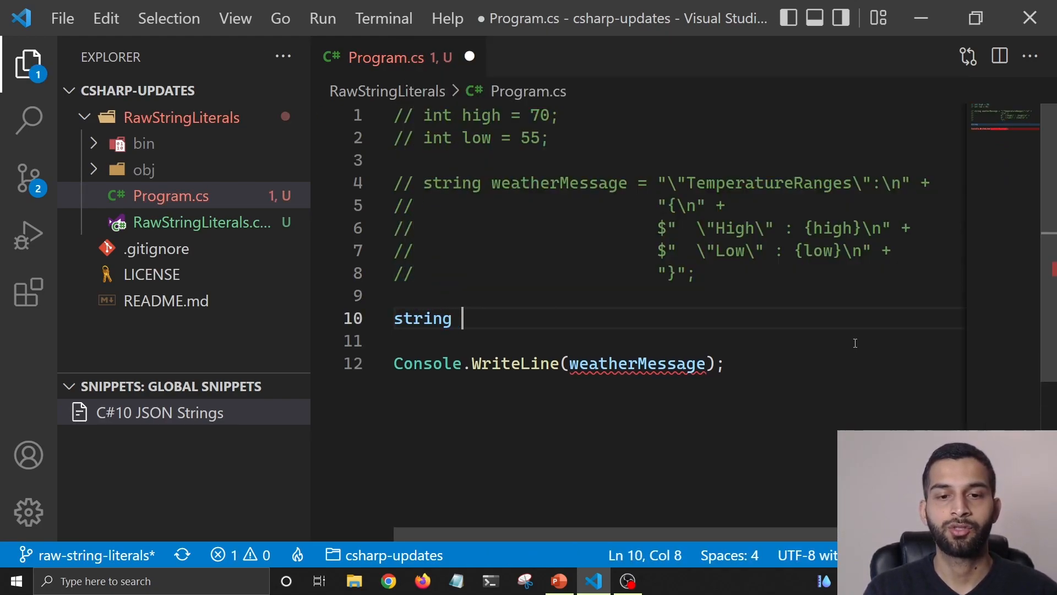
type("weatherMessage =")
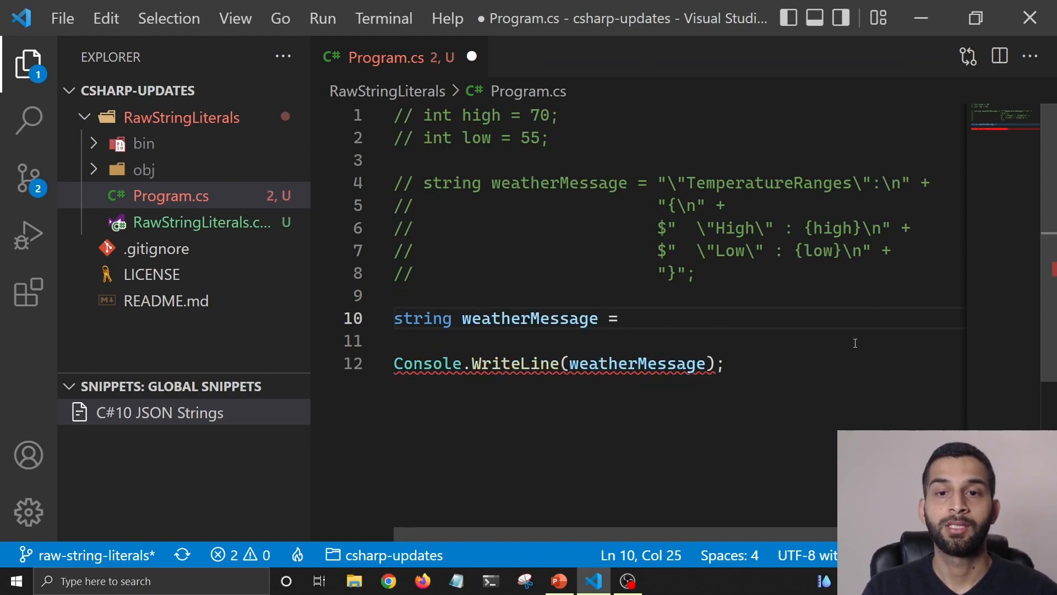
type("\"\"\"")
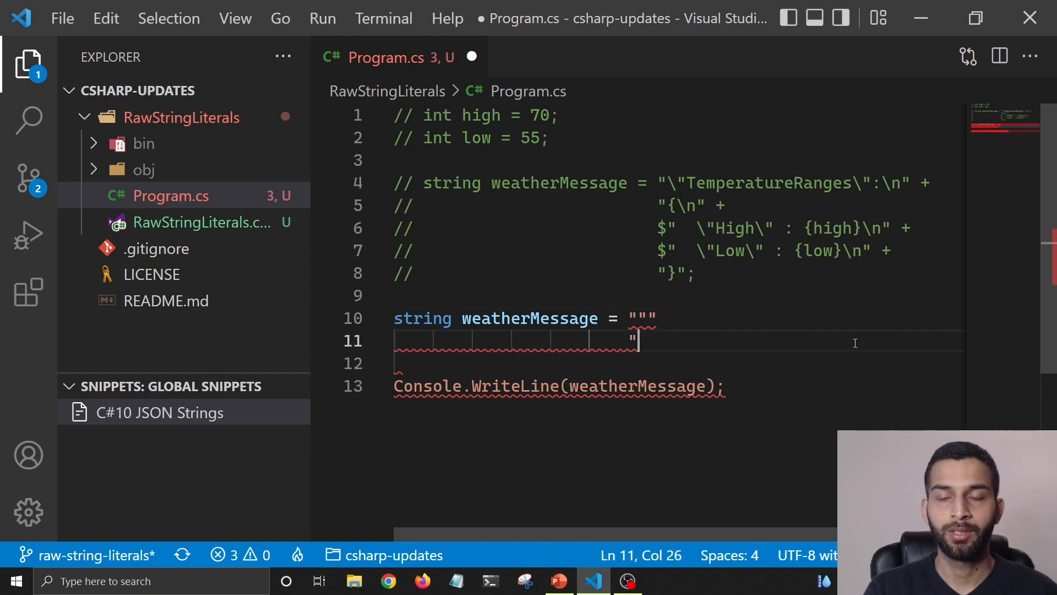
type("\"\"\";")
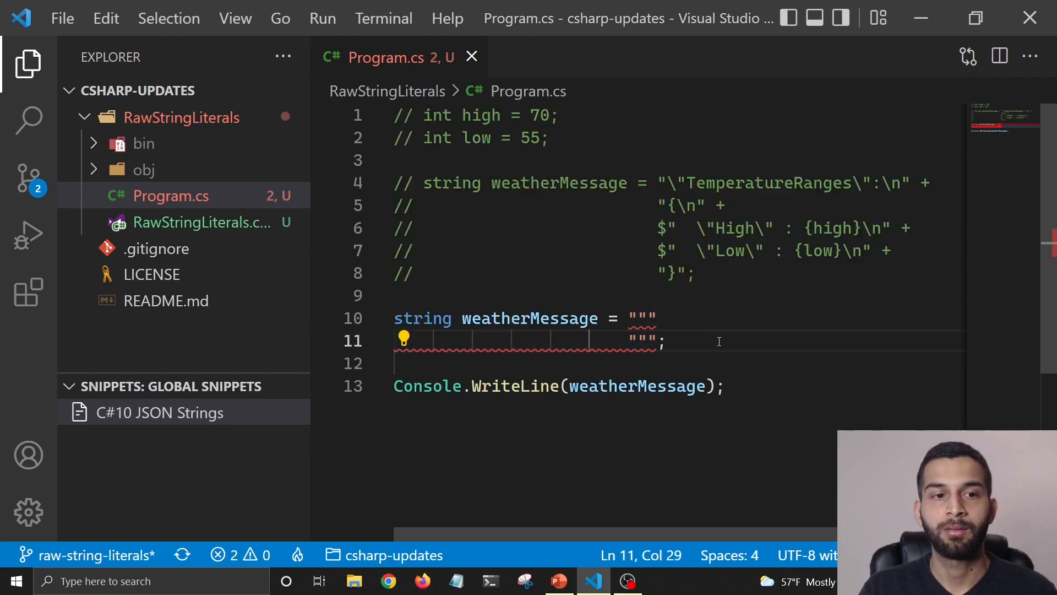
left_click(200, 222)
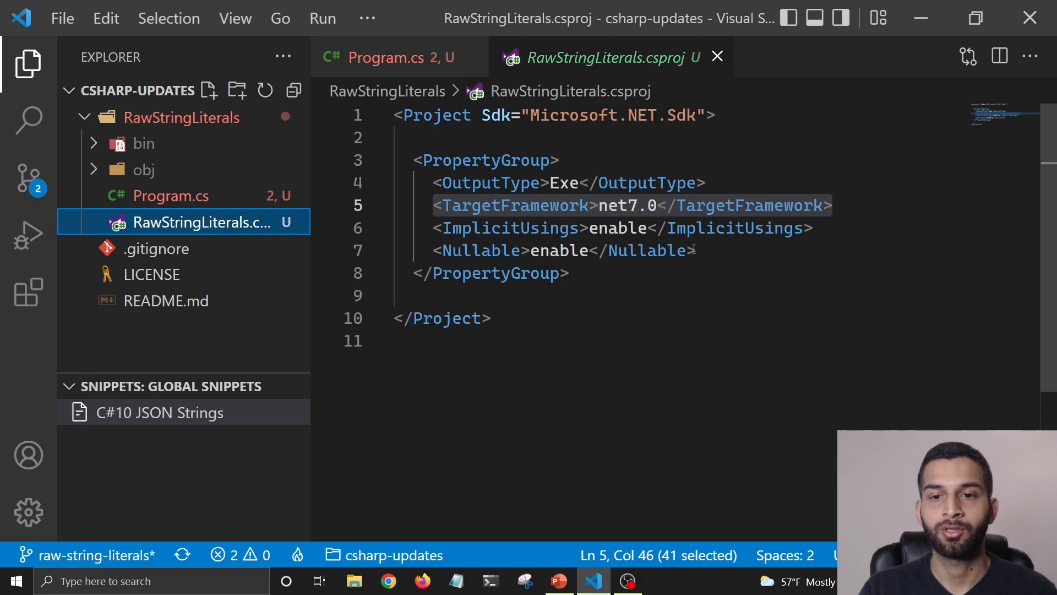
Step: Add <LangVersion>preview</LangVersion> under Nullable in the csproj and return to Program.cs
key("Enter")
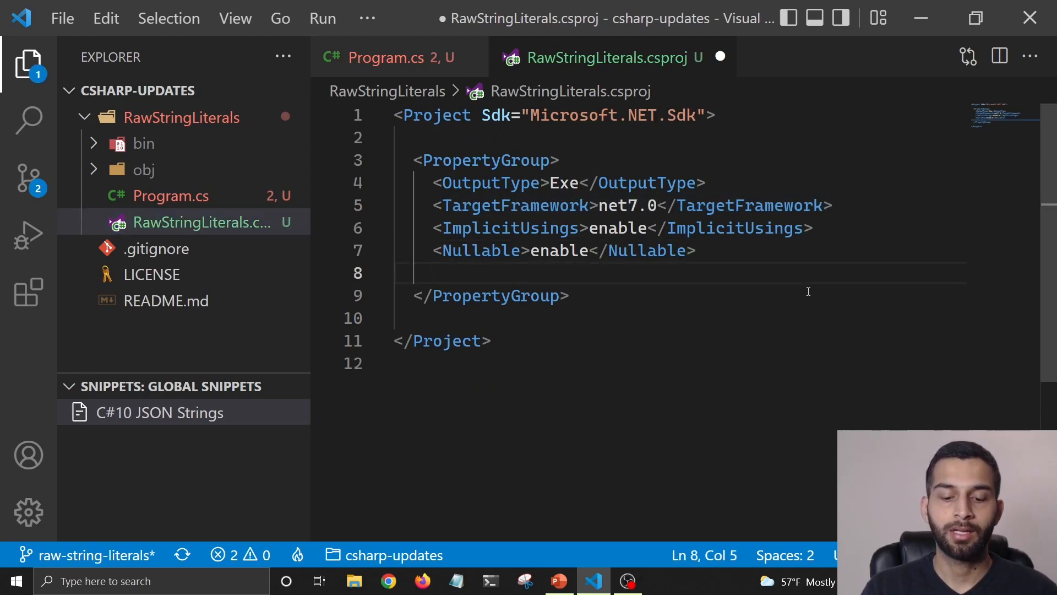
type("<")
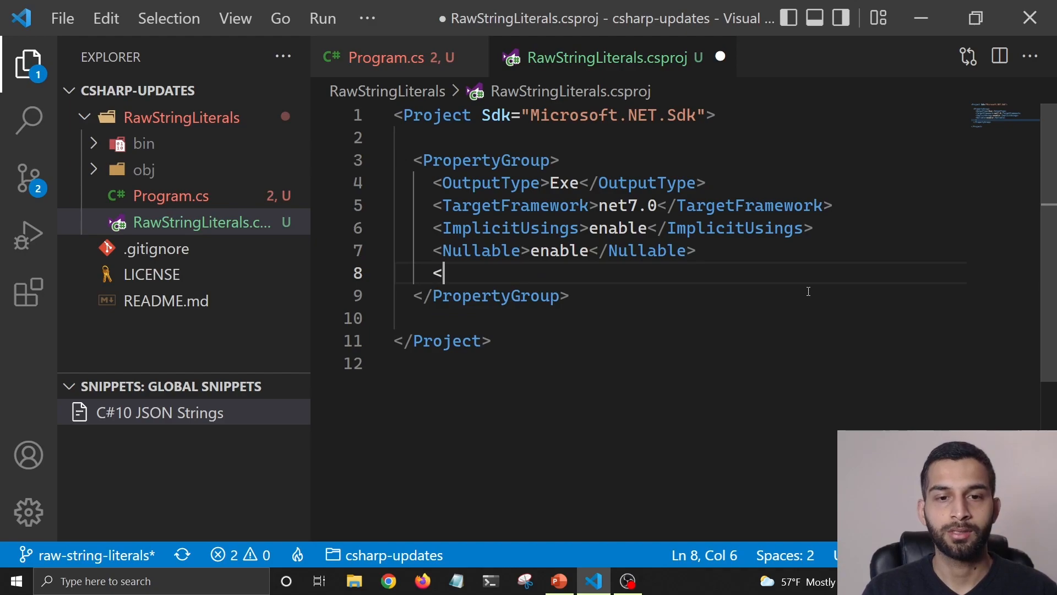
type("Lang")
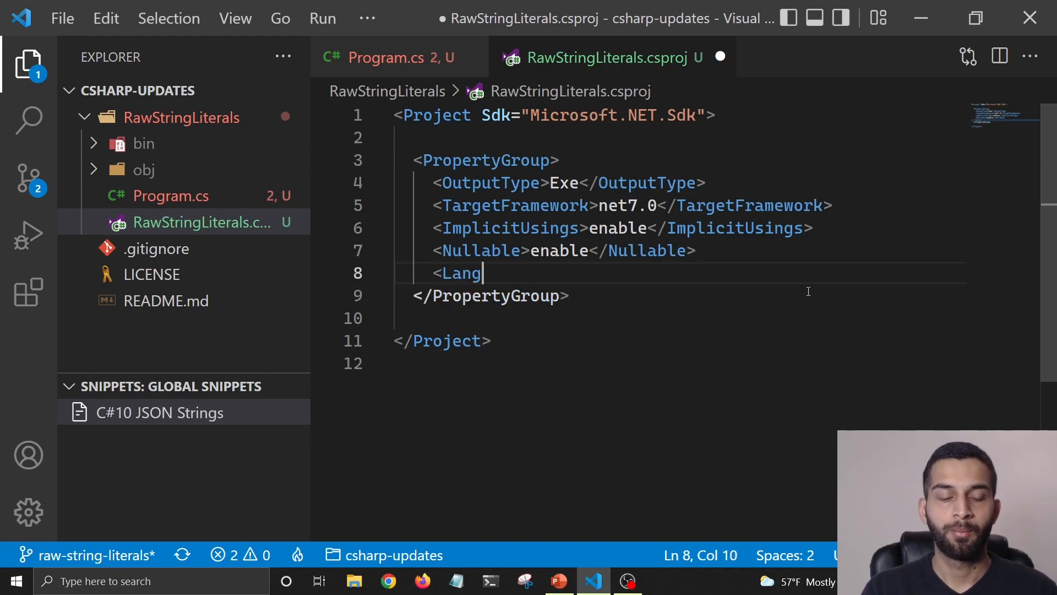
type("Version><")
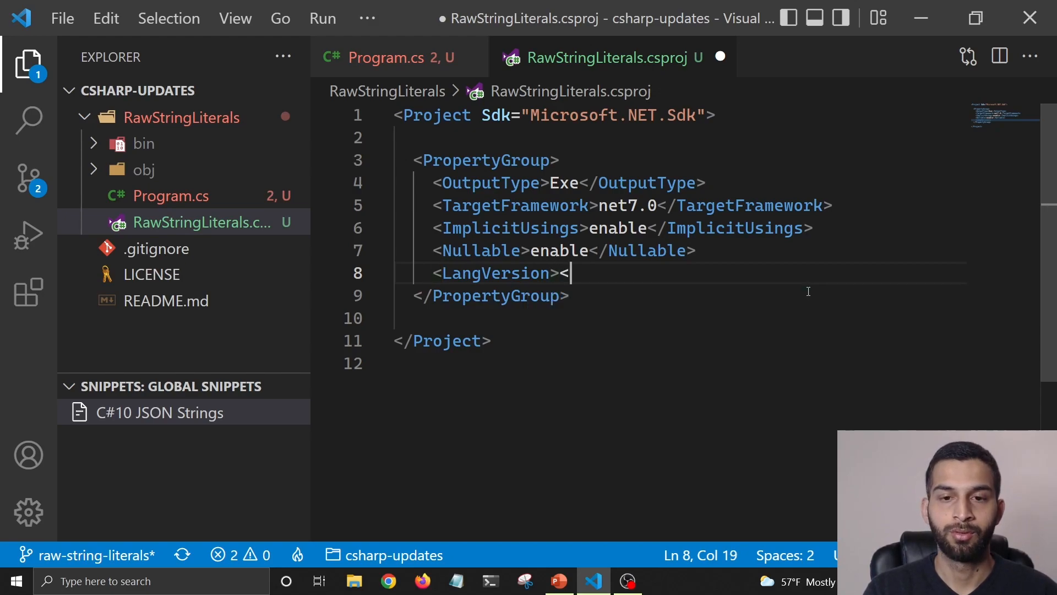
type("/La")
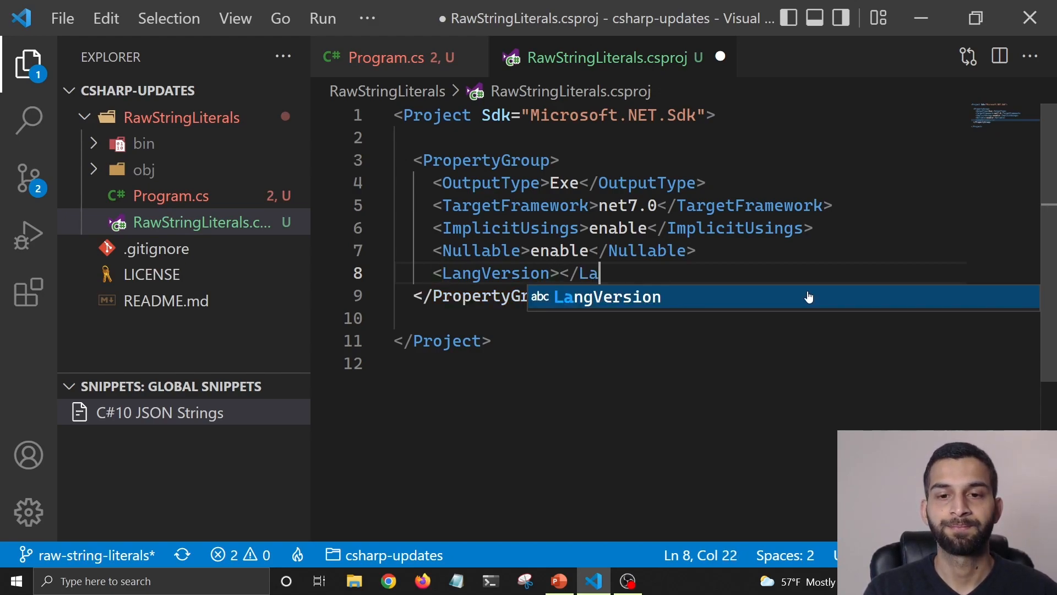
key("Tab")
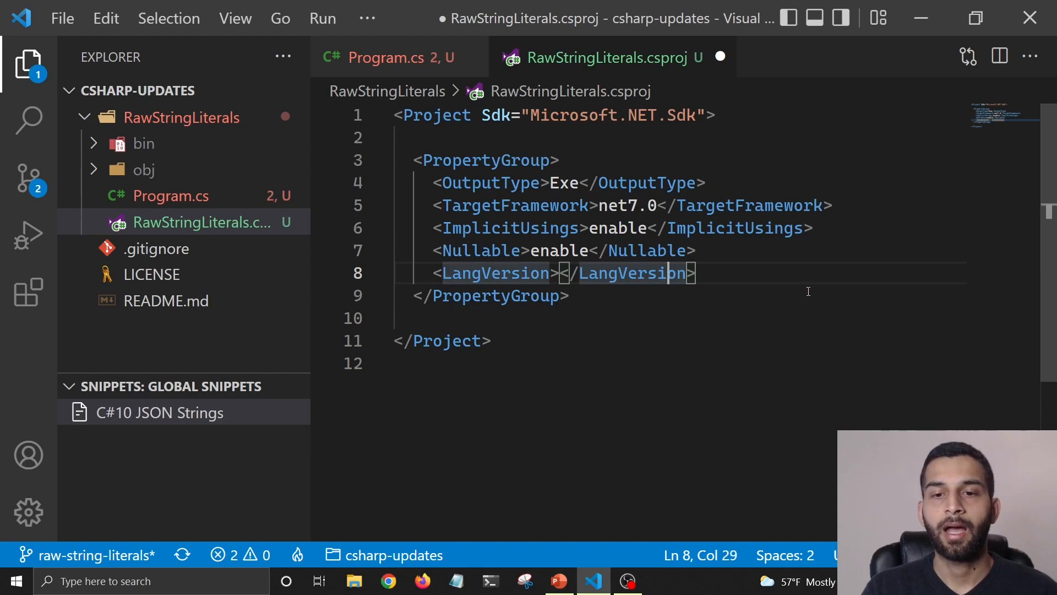
type("prev")
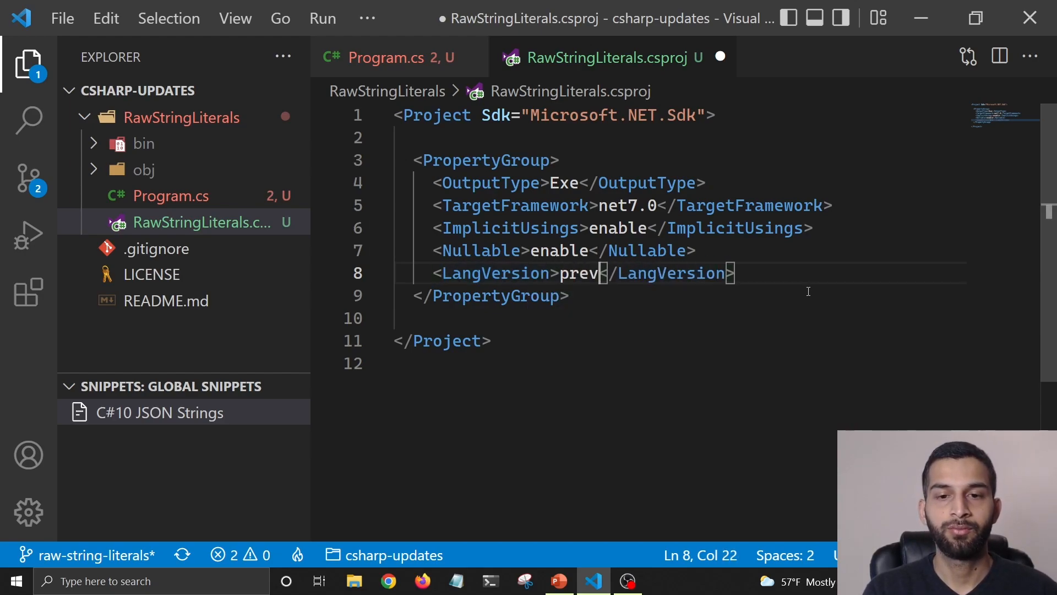
type("iew")
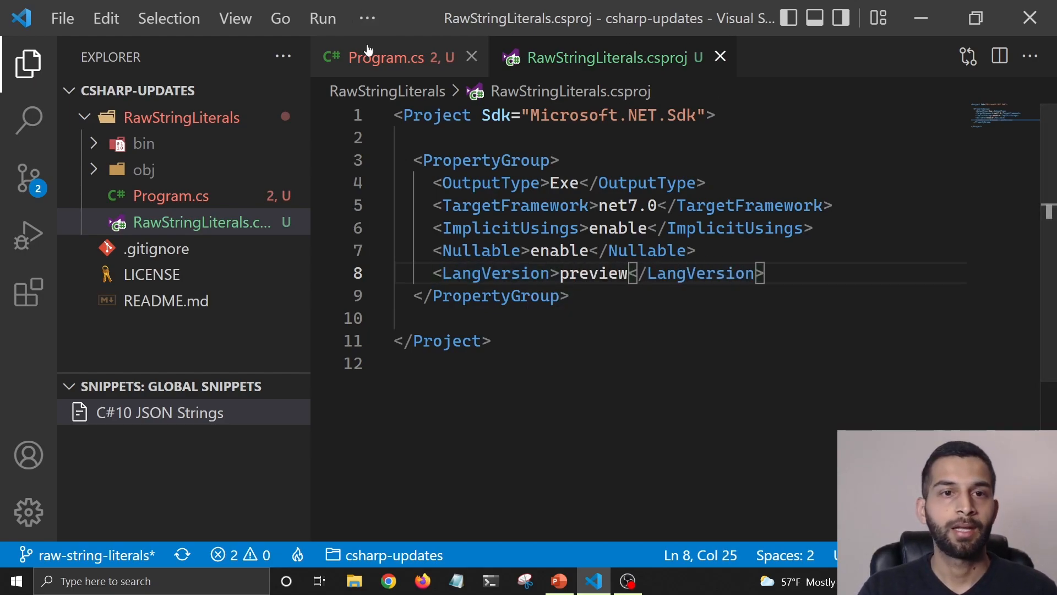
left_click(384, 58)
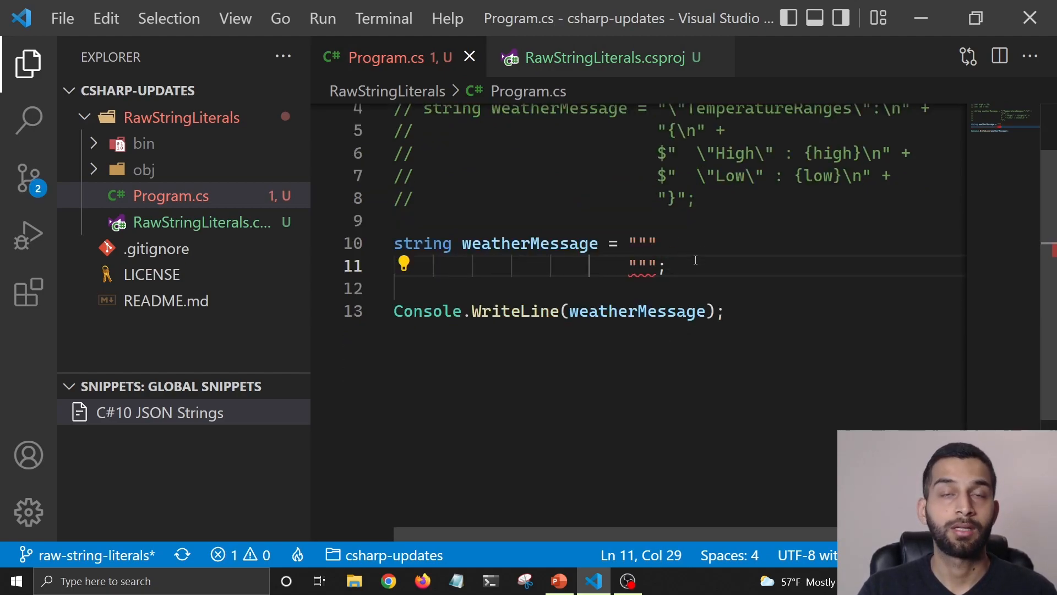
mouse_move(644, 272)
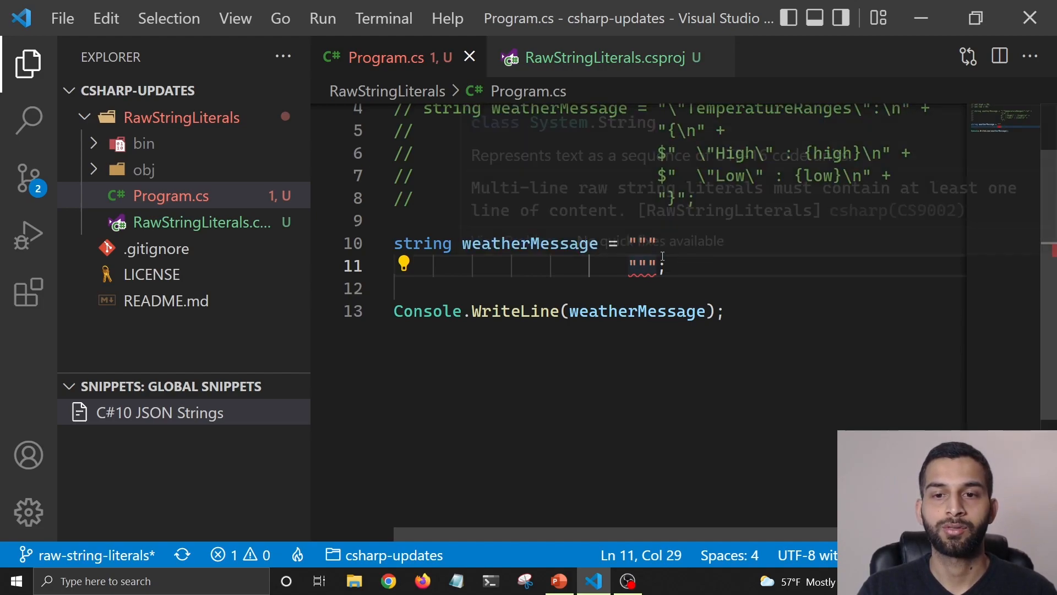
Step: Enter the TemperatureRanges JSON with High 70 and Low 55 between the triple quotes
key("Enter")
type("dotnet run")
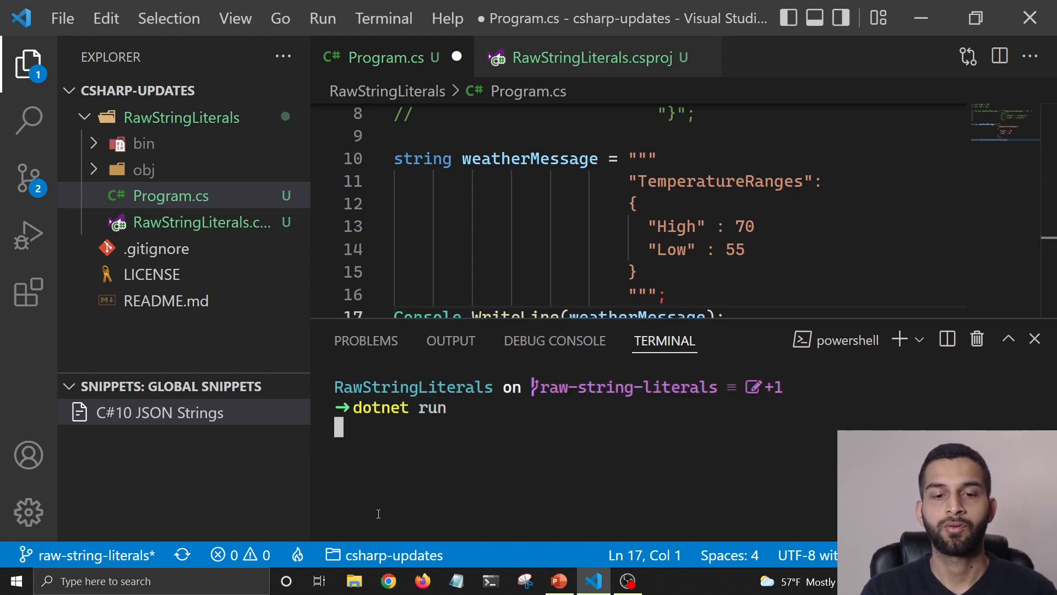
mouse_move(825, 255)
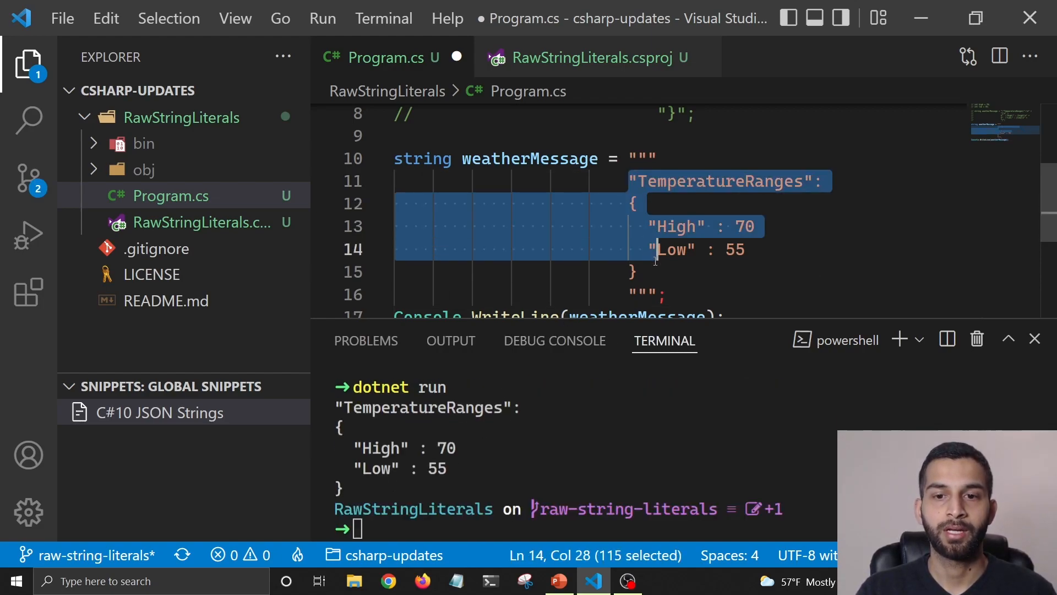
Step: Run the raw-string version and declare int high = 70 and int low = 55 above weatherMessage
key("shift+down")
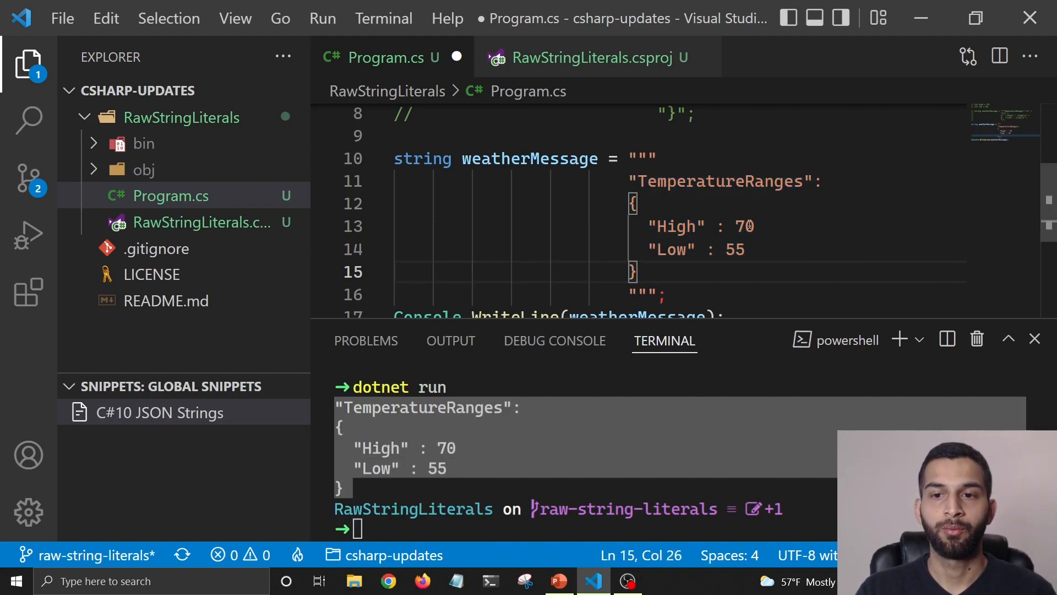
double_click(735, 250)
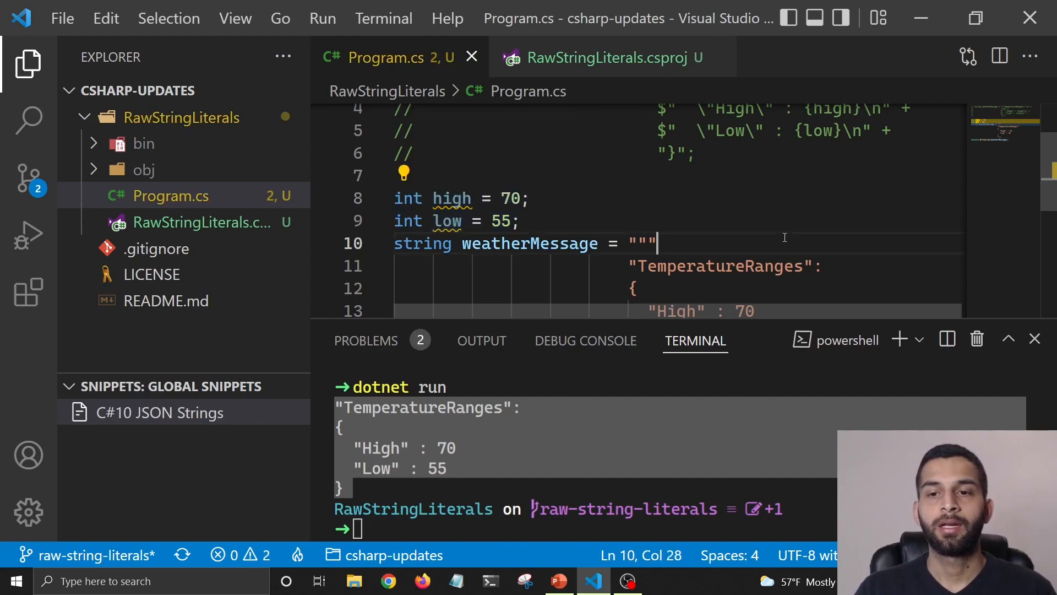
Step: Prefix weatherMessage with $$ and replace 70 and 55 with {{high}} and {{low}}, then save
scroll("down", 3)
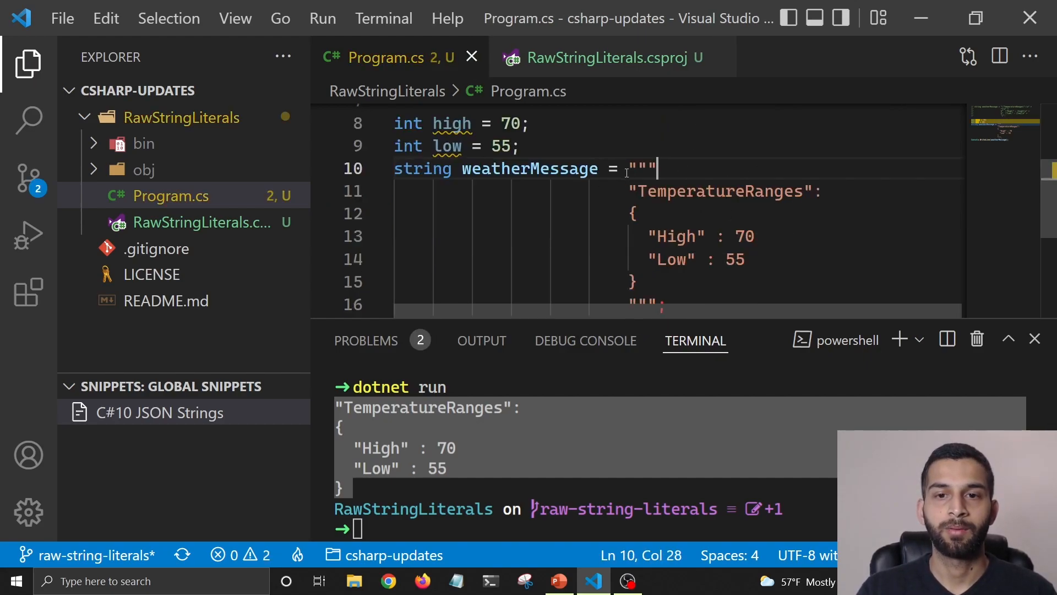
type("$$")
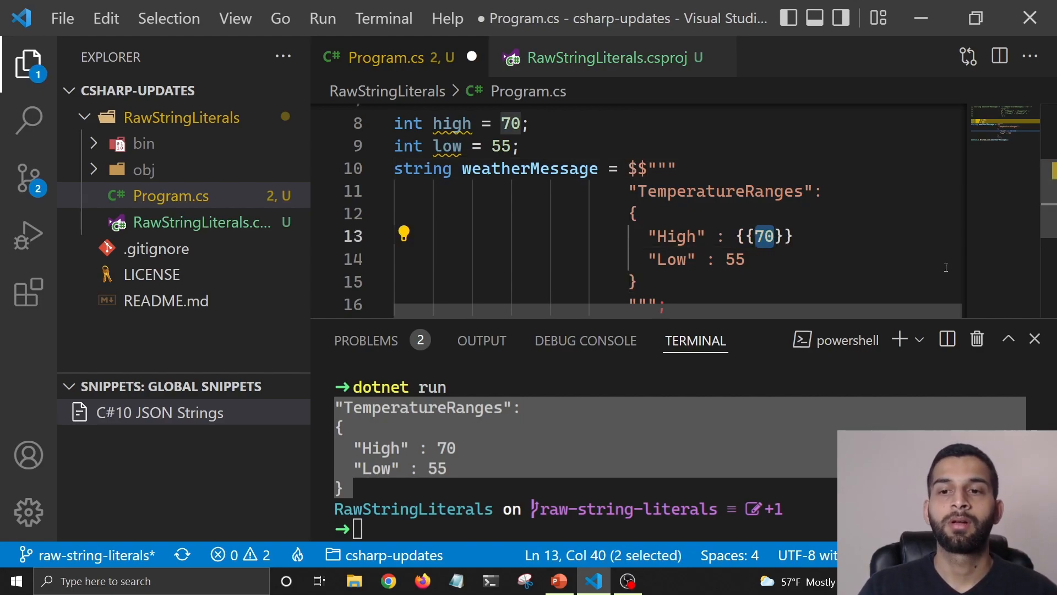
type("high")
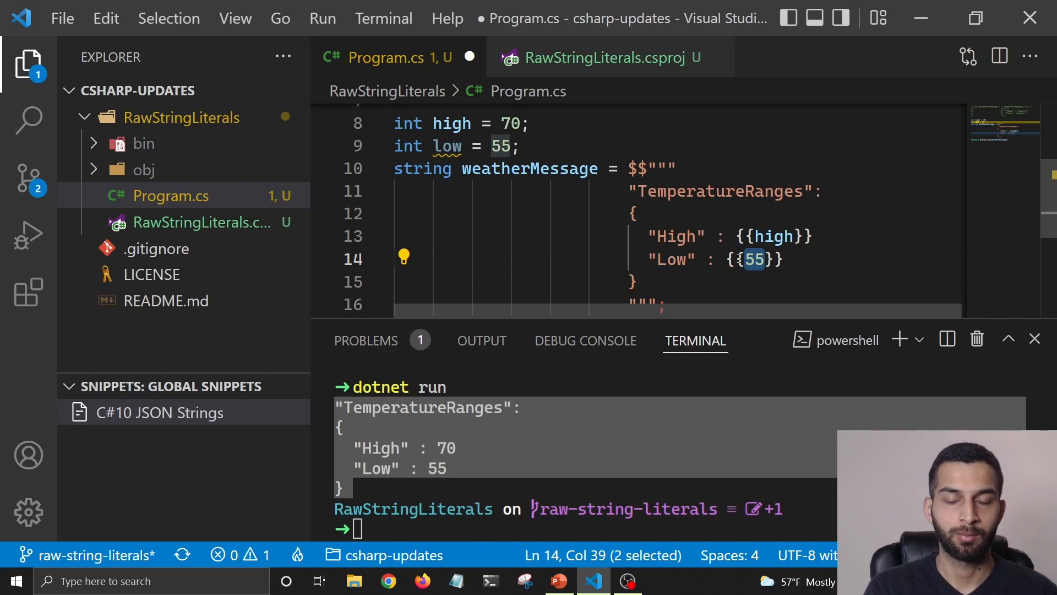
type("long")
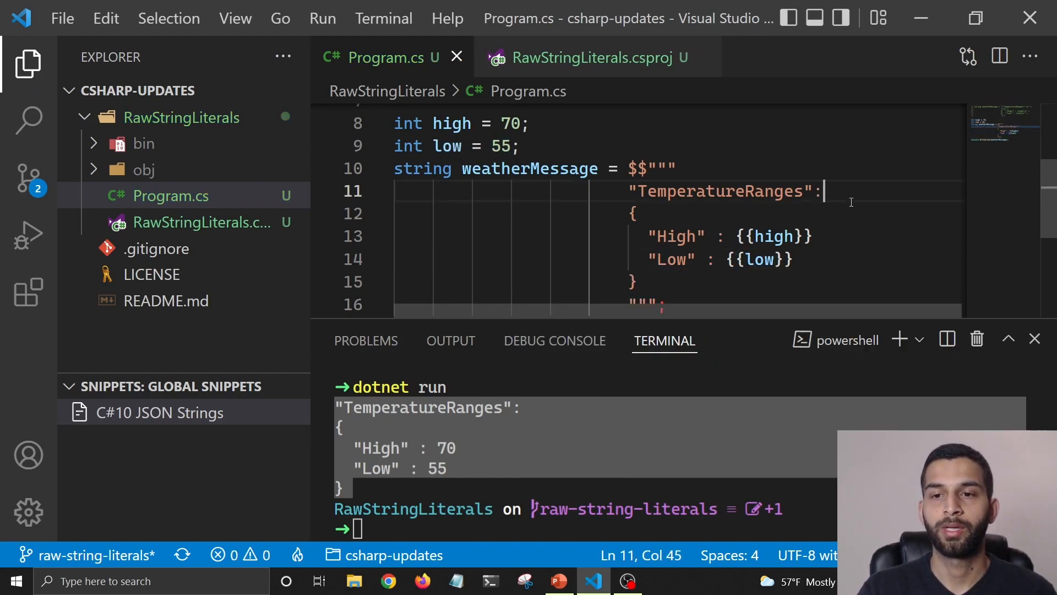
scroll("down", 3)
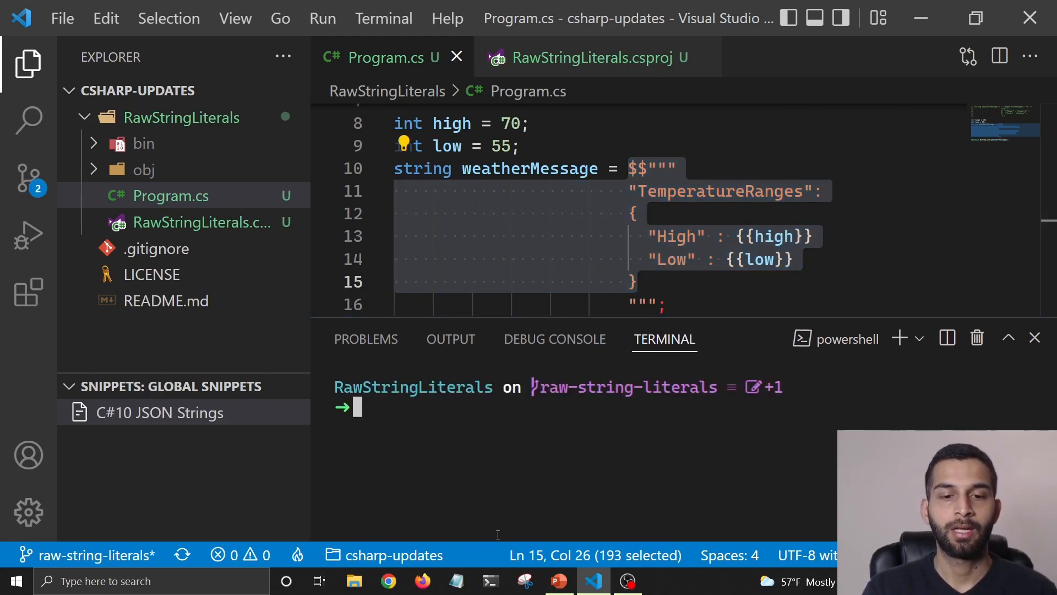
Step: Run the interpolated version printing High 70 and Low 55, then switch to the PowerPoint slide
type("dotne")
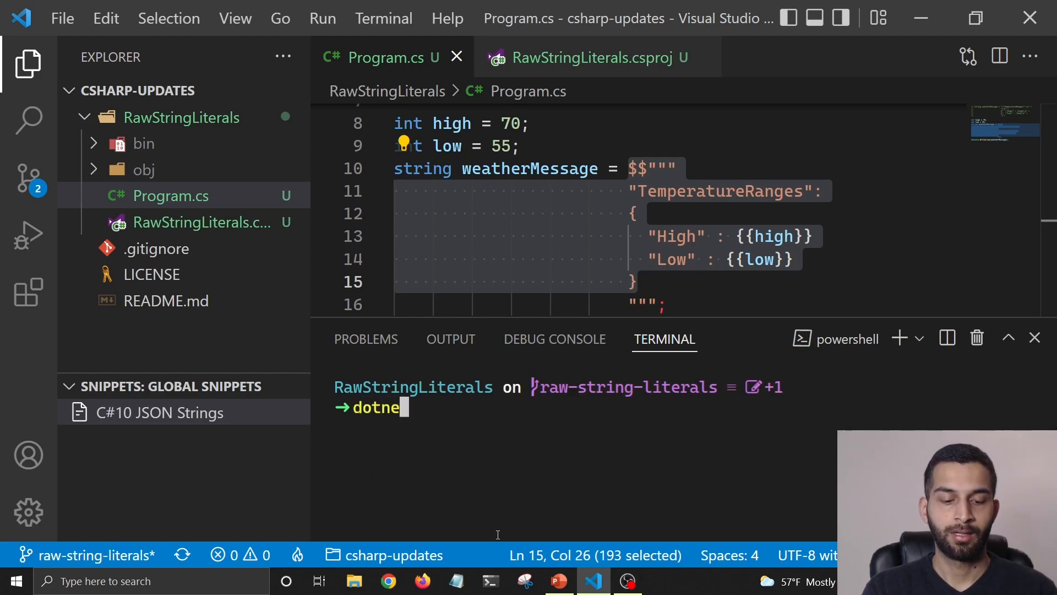
type("run")
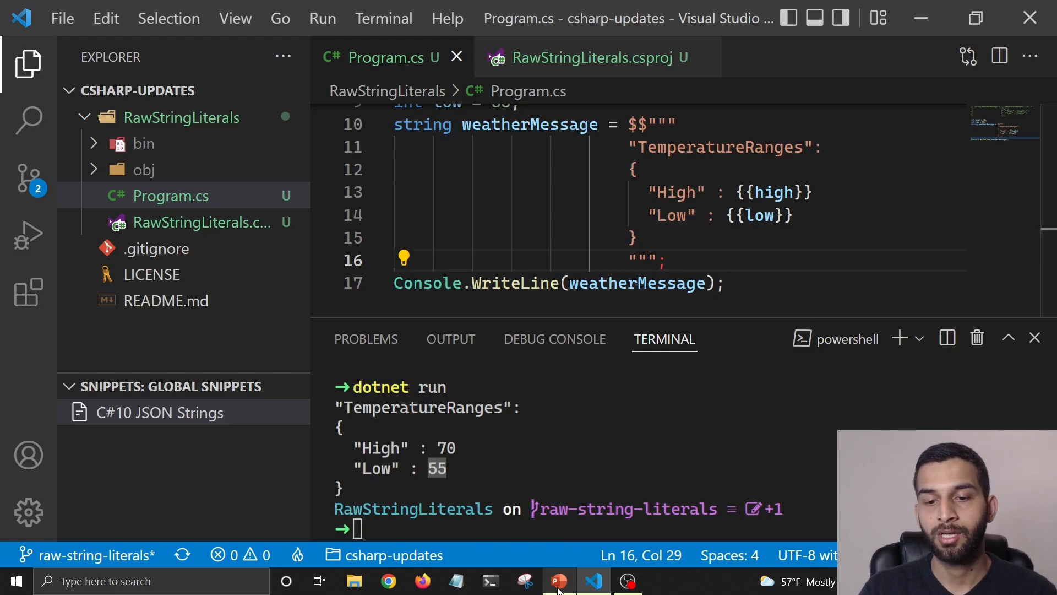
left_click(559, 581)
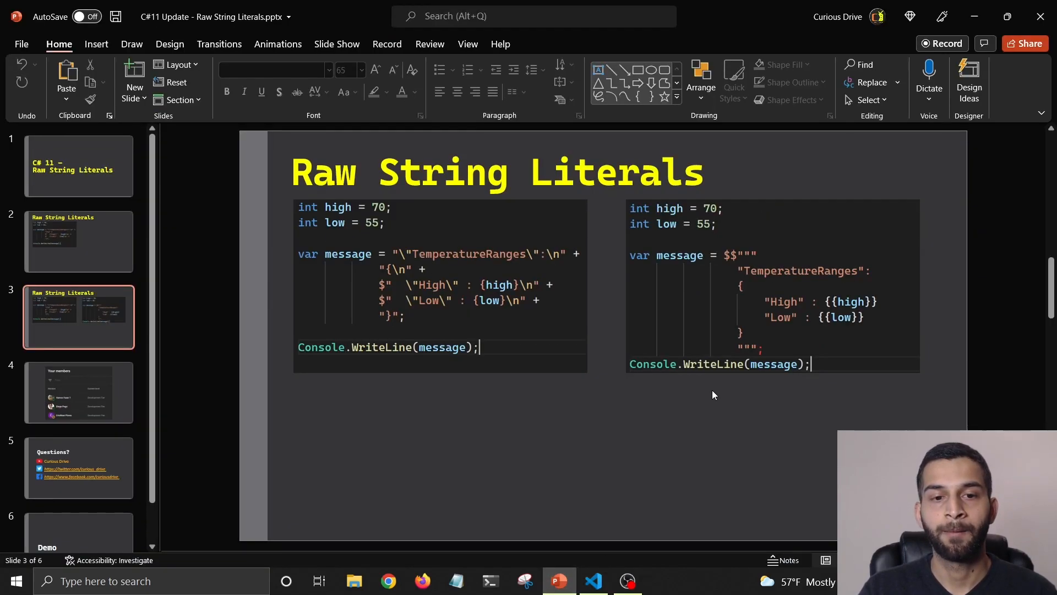